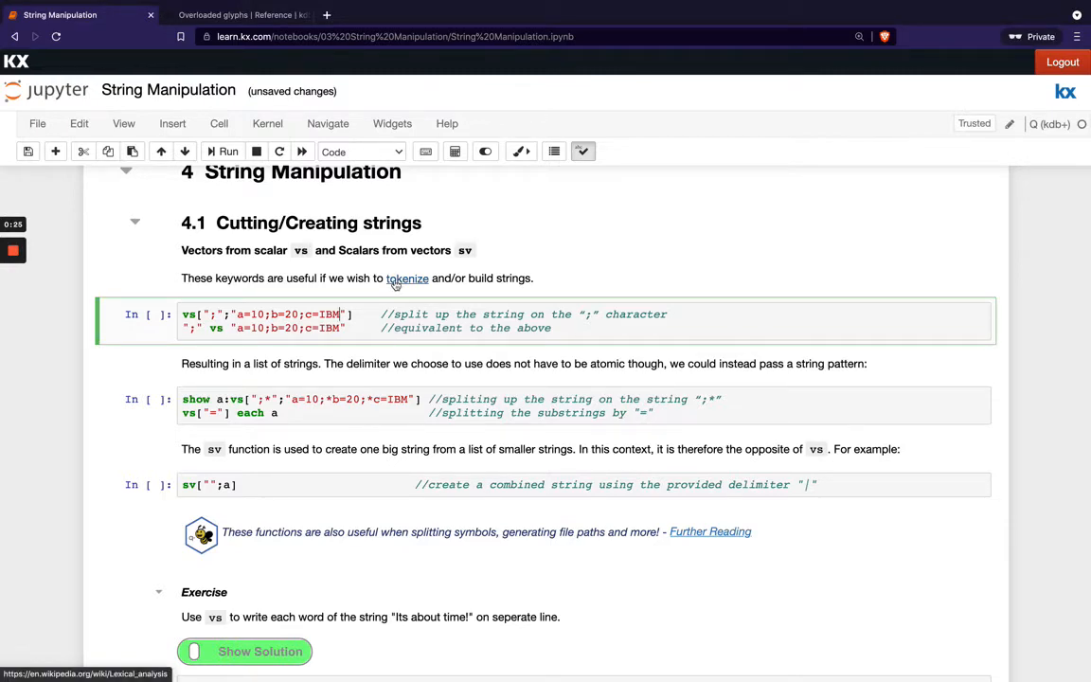
# Step: Run the vs cell splitting "a=10;b=20;c=IBM" on ";" into three strings
pyautogui.scroll(-3)
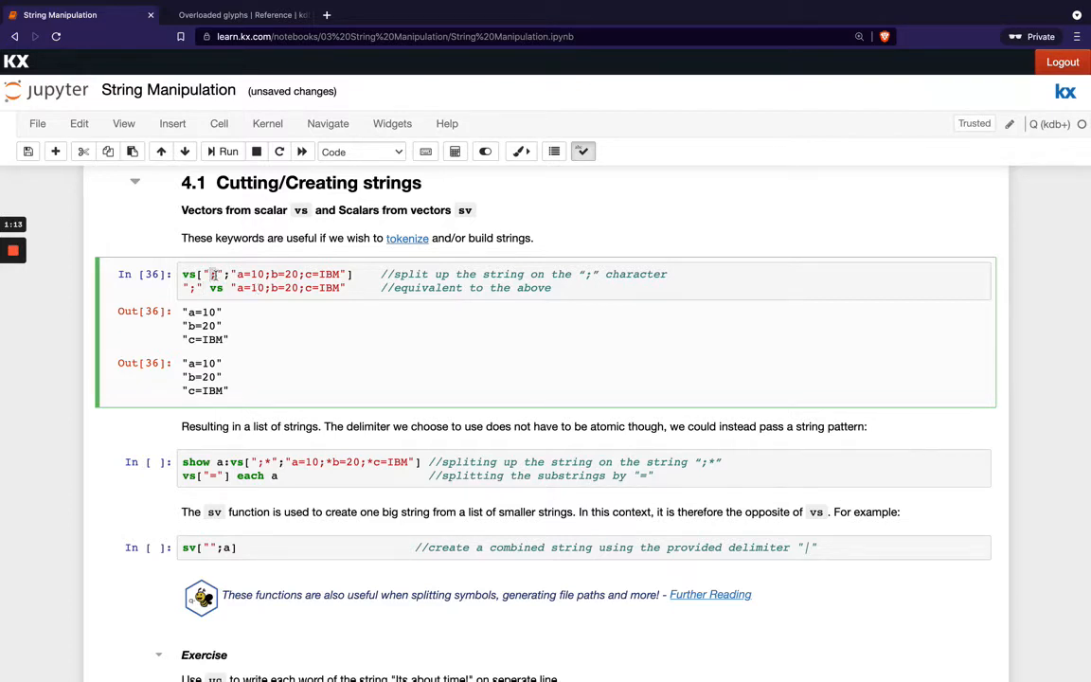
# Step: Run the cell splitting the pieces again on "=" into name–value pairs
pyautogui.scroll(-3)
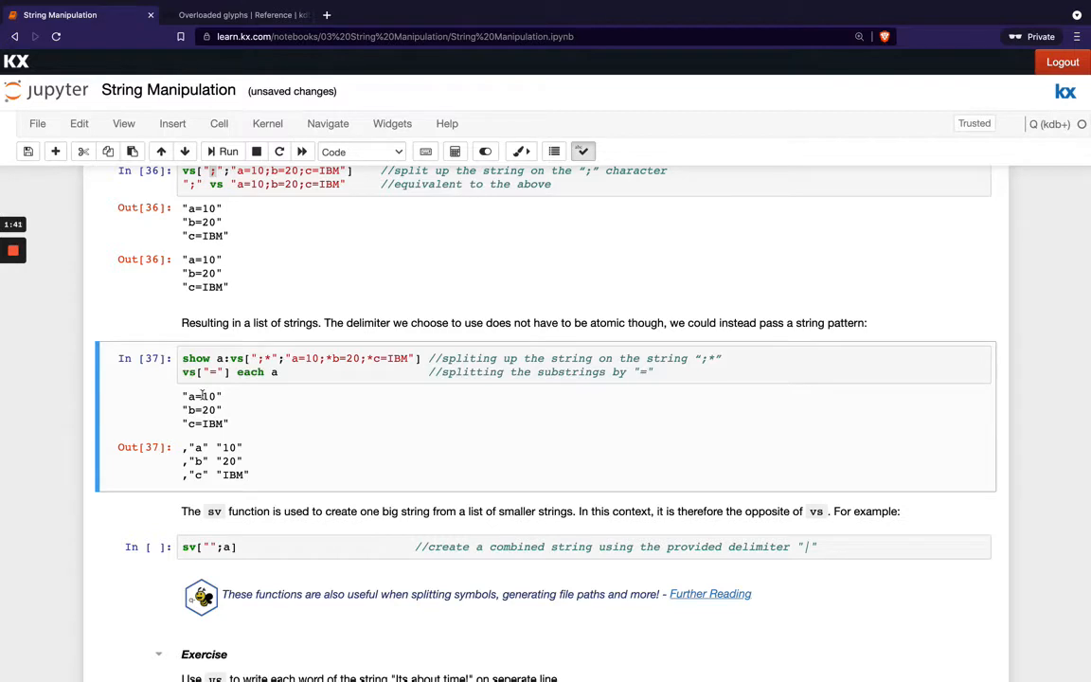
pyautogui.moveTo(224, 382)
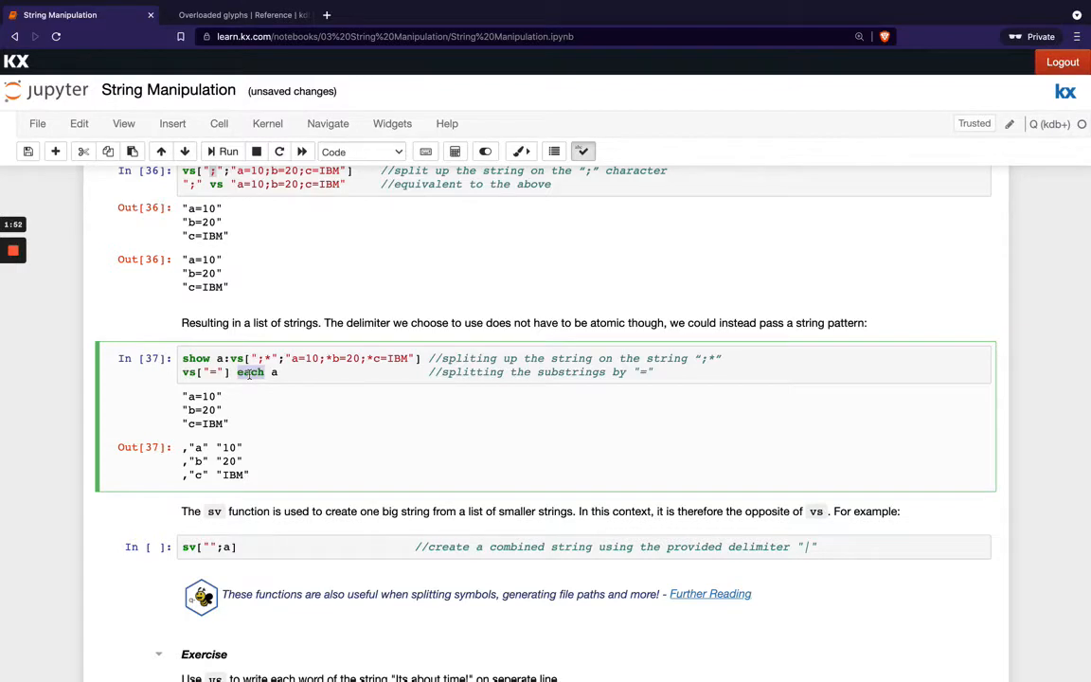
pyautogui.moveTo(223, 432)
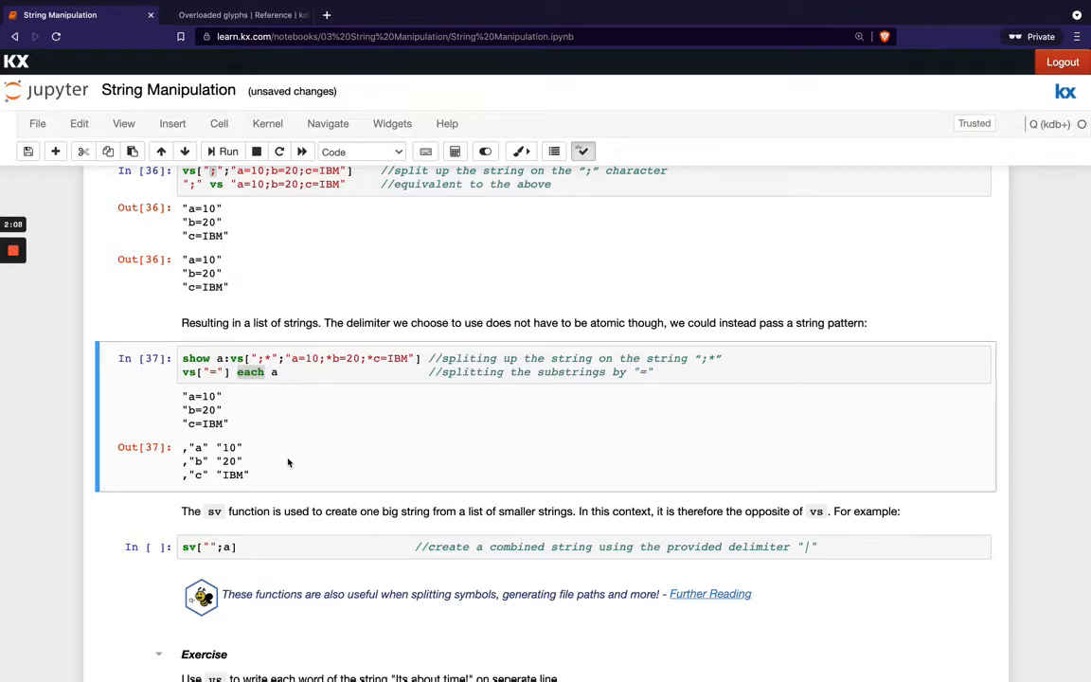
# Step: Run the sv cell joining with "|" and then with no delimiter into "a=10b=20c=IBM"
pyautogui.scroll(-3)
pyautogui.write('|')
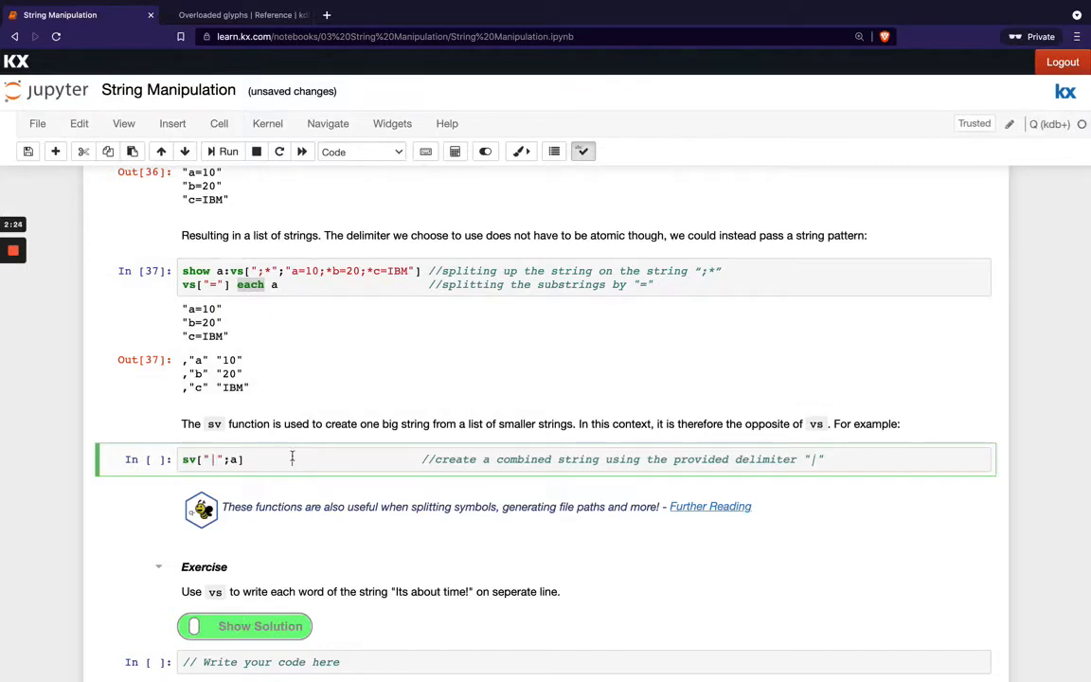
pyautogui.scroll(-3)
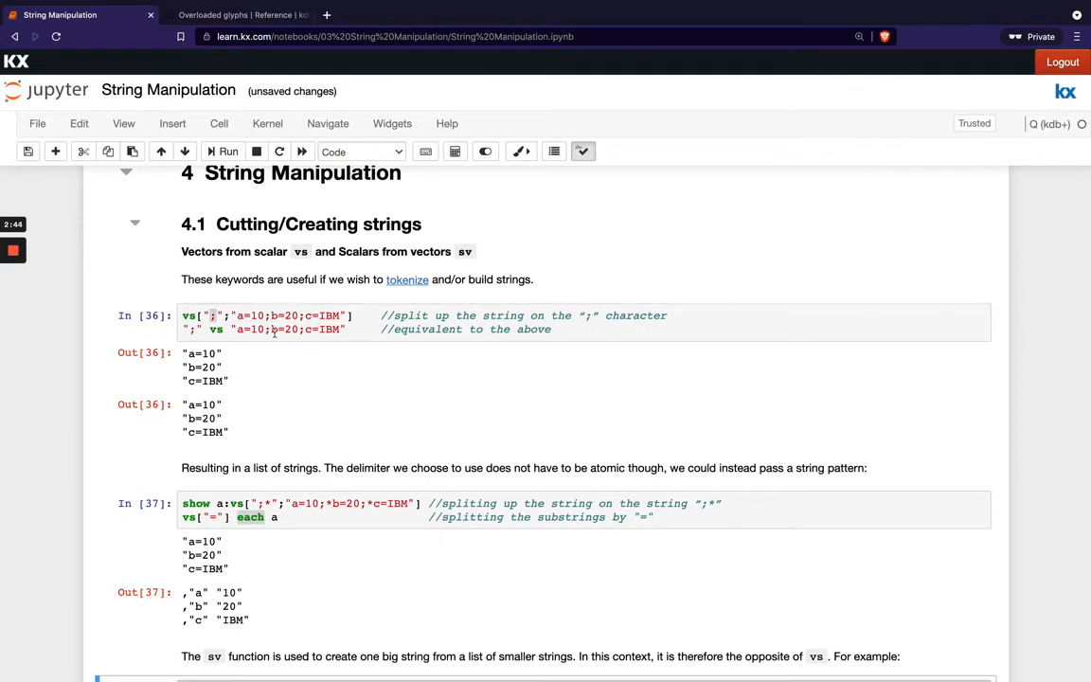
pyautogui.scroll(-3)
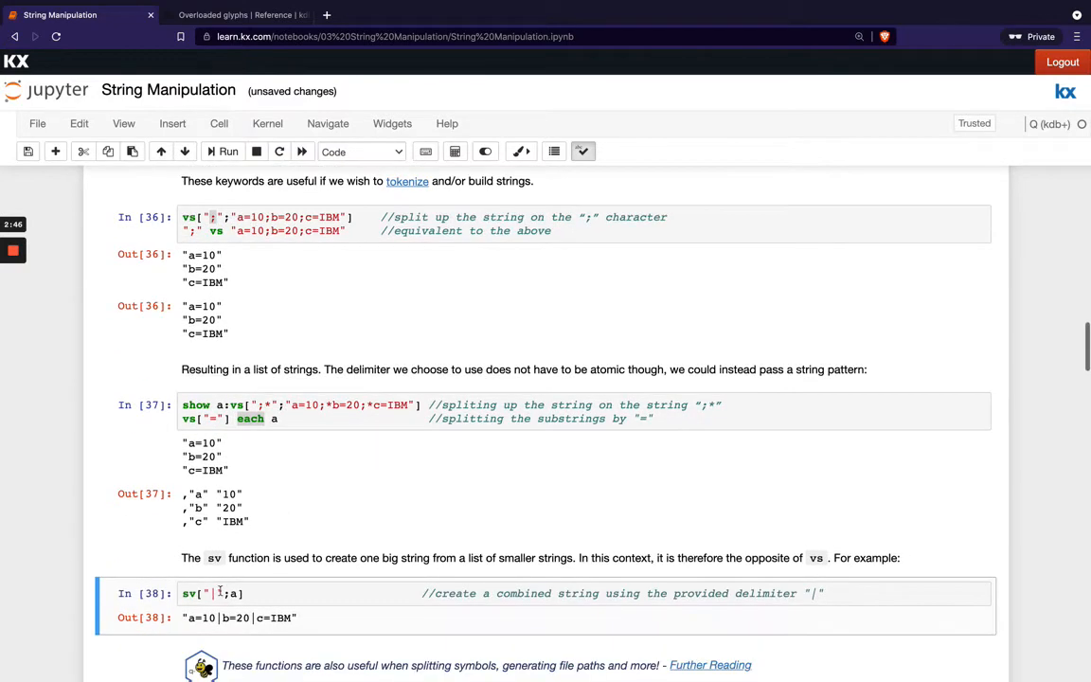
pyautogui.scroll(-3)
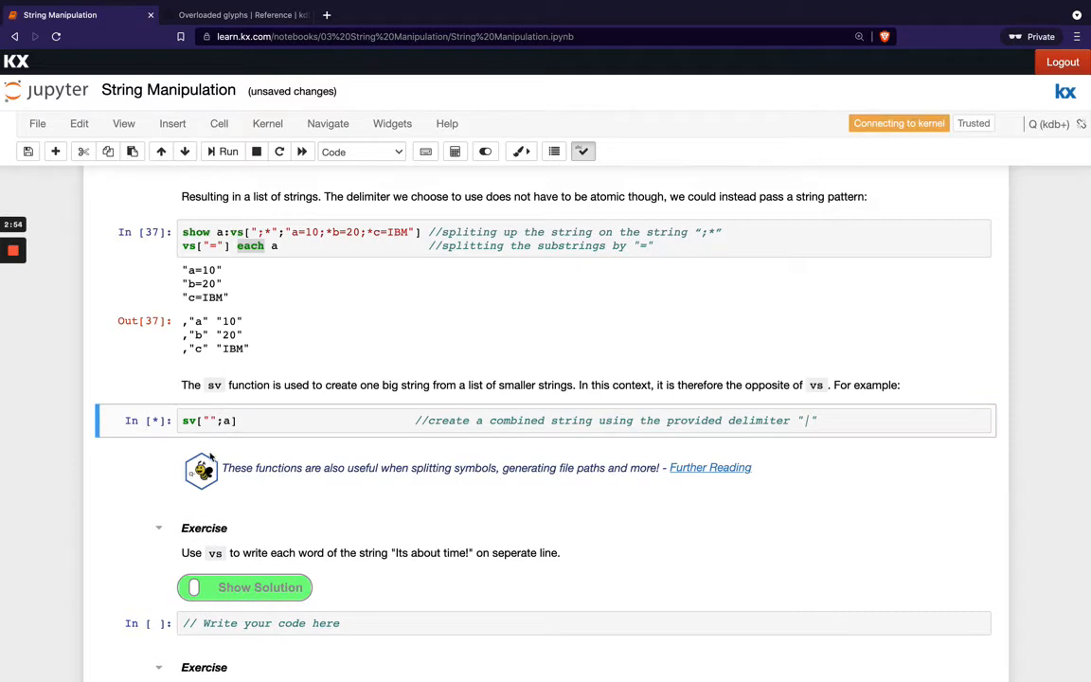
pyautogui.scroll(-3)
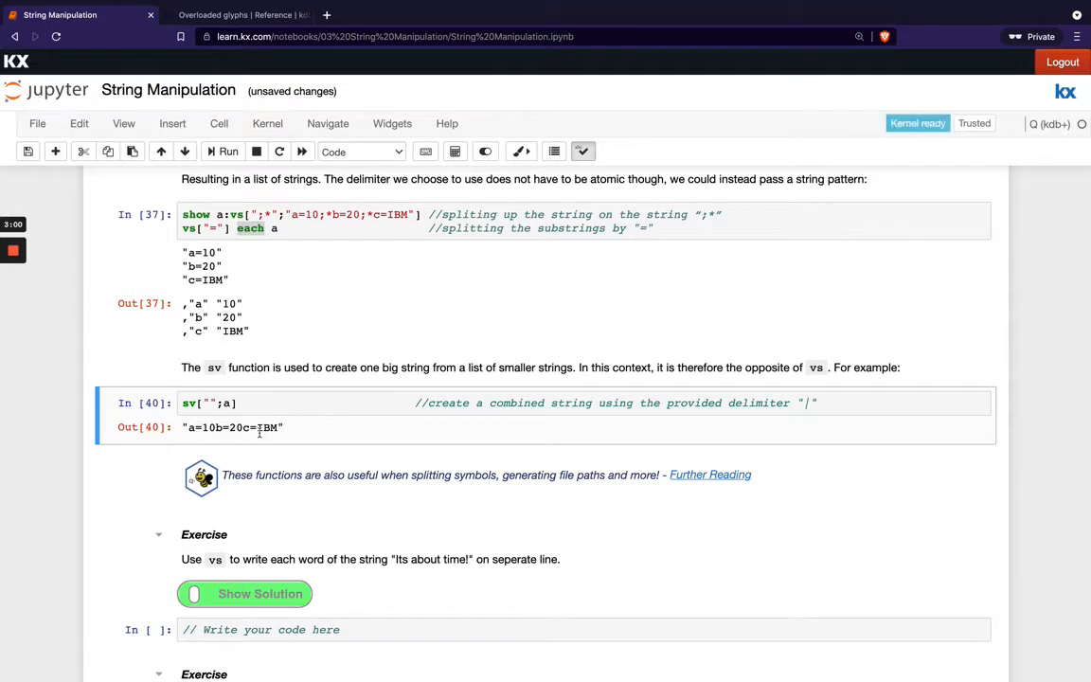
pyautogui.scroll(-3)
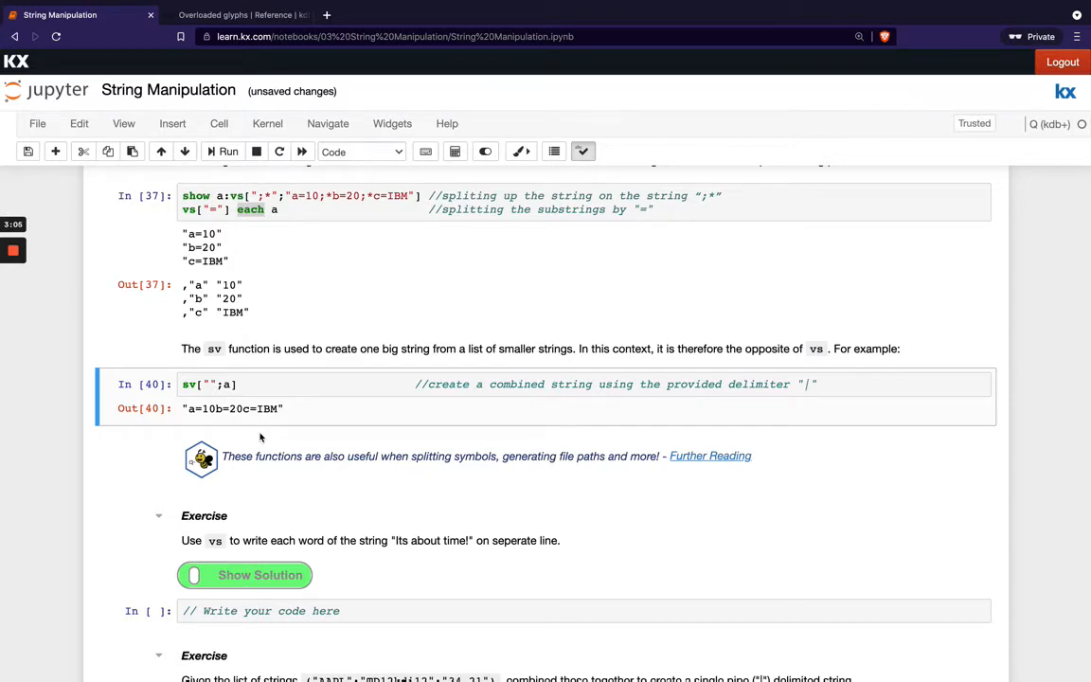
pyautogui.moveTo(576, 489)
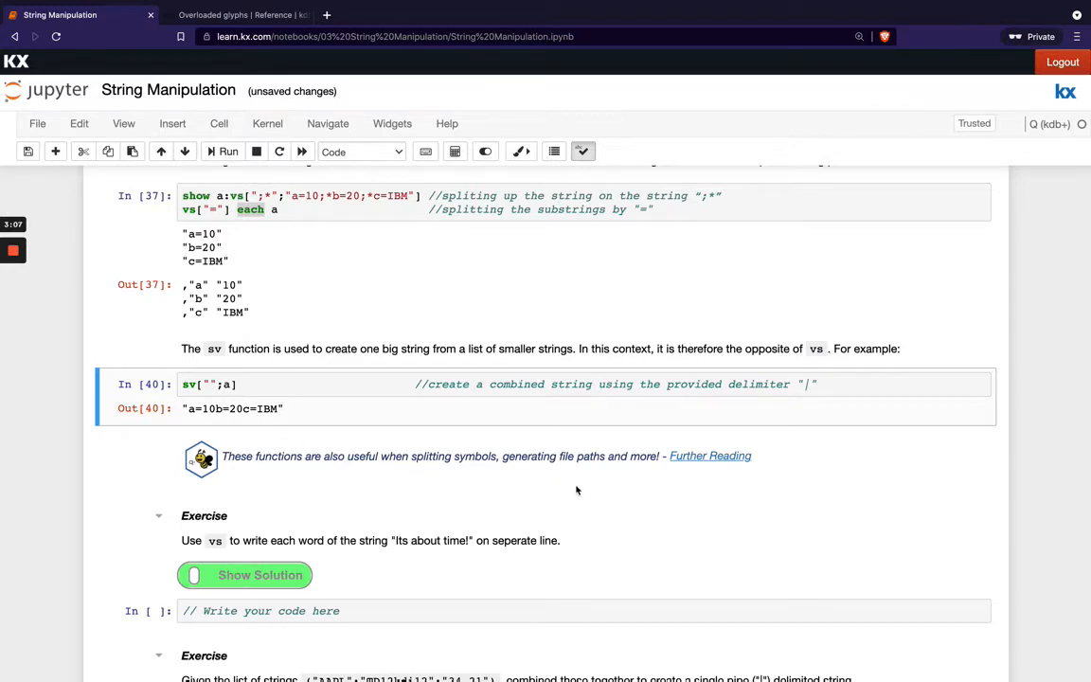
pyautogui.moveTo(682, 460)
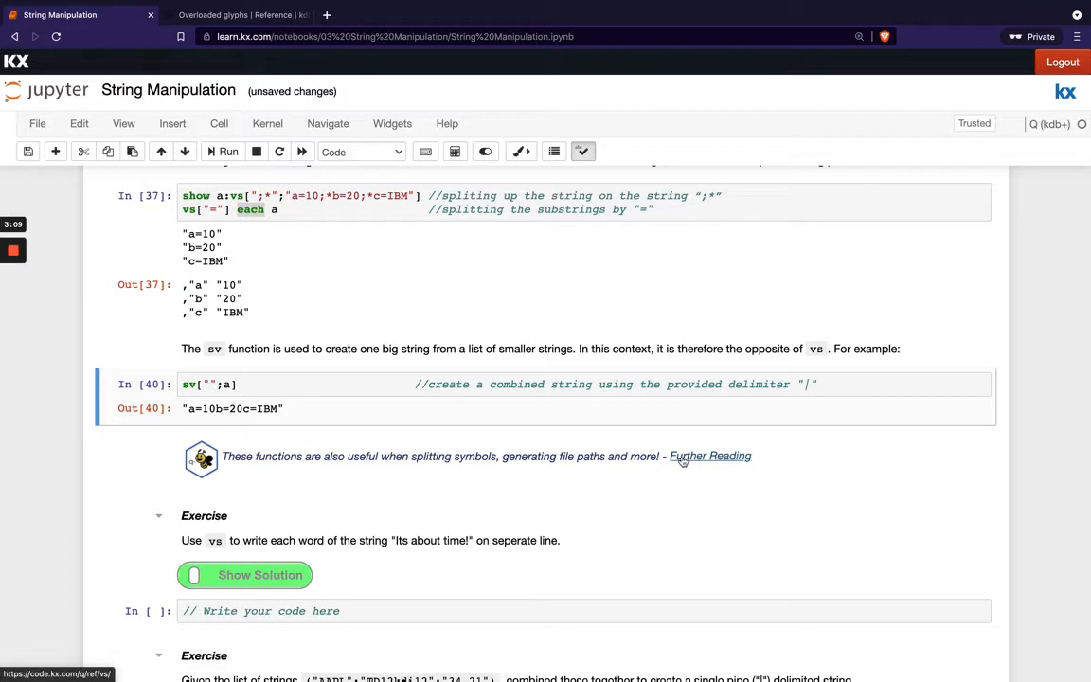
pyautogui.moveTo(397, 474)
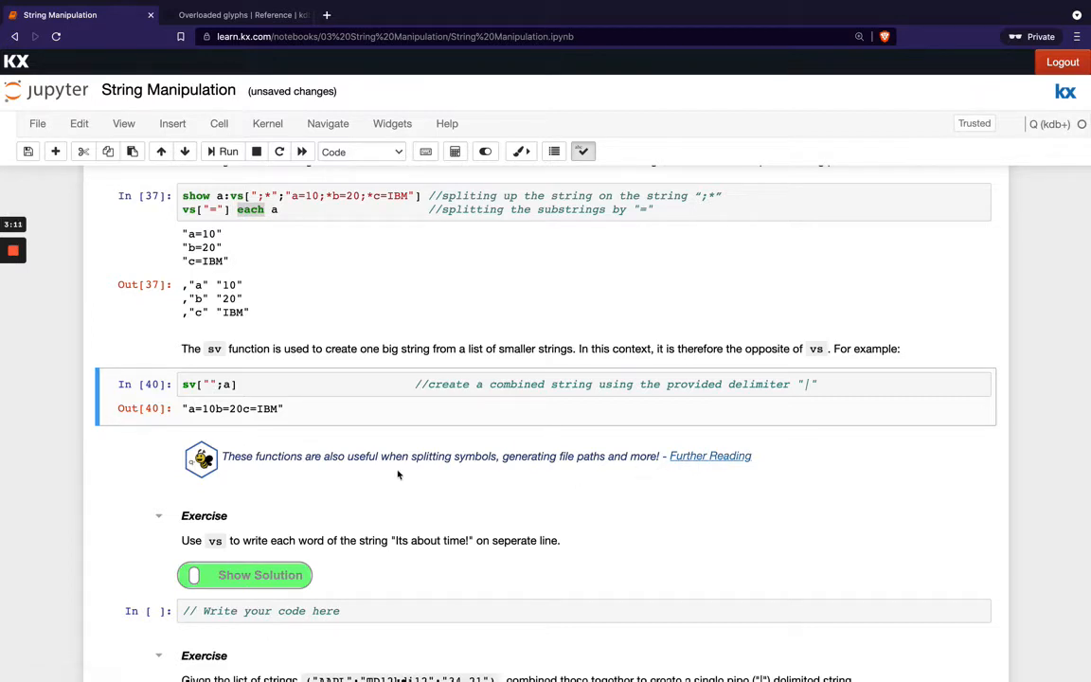
pyautogui.moveTo(205, 515)
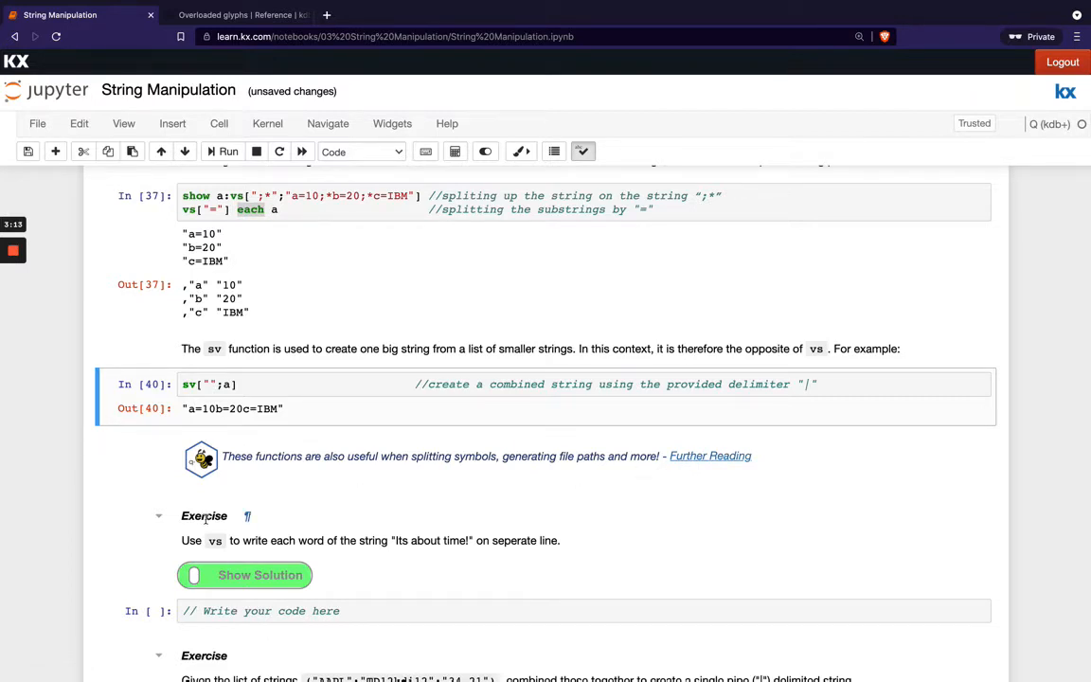
pyautogui.scroll(-3)
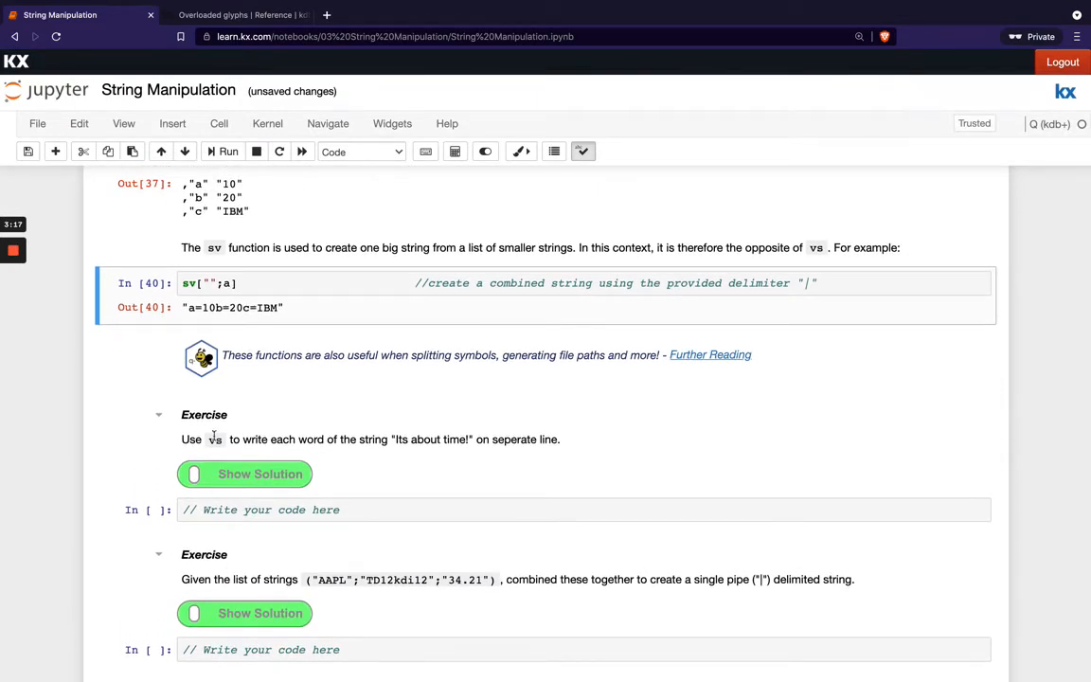
pyautogui.moveTo(458, 440)
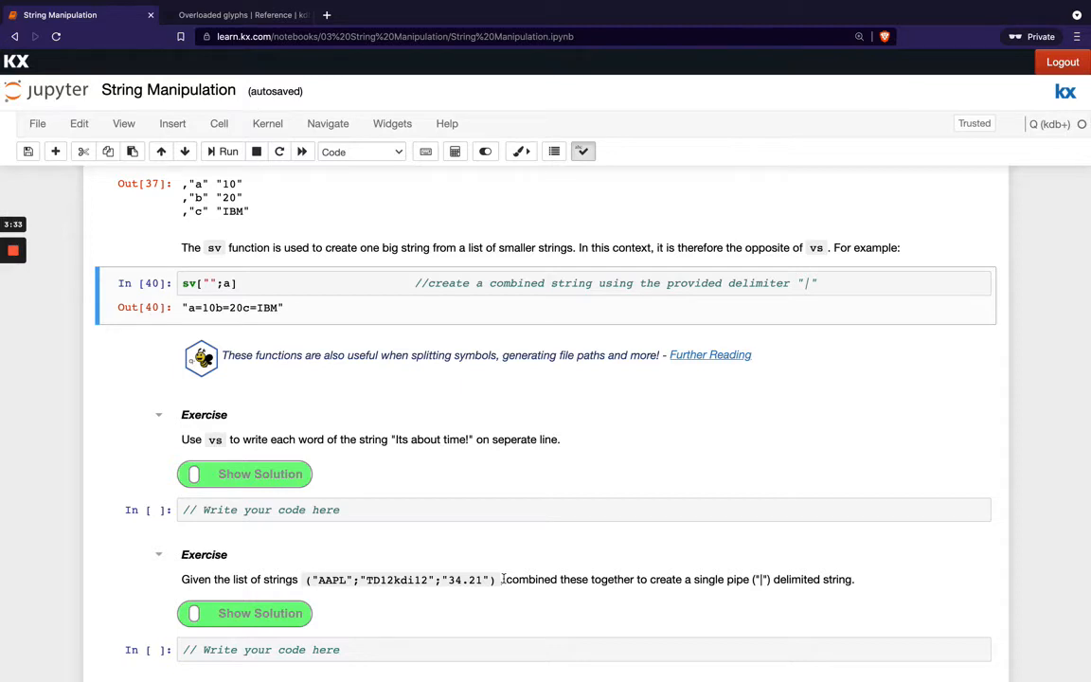
pyautogui.scroll(-3)
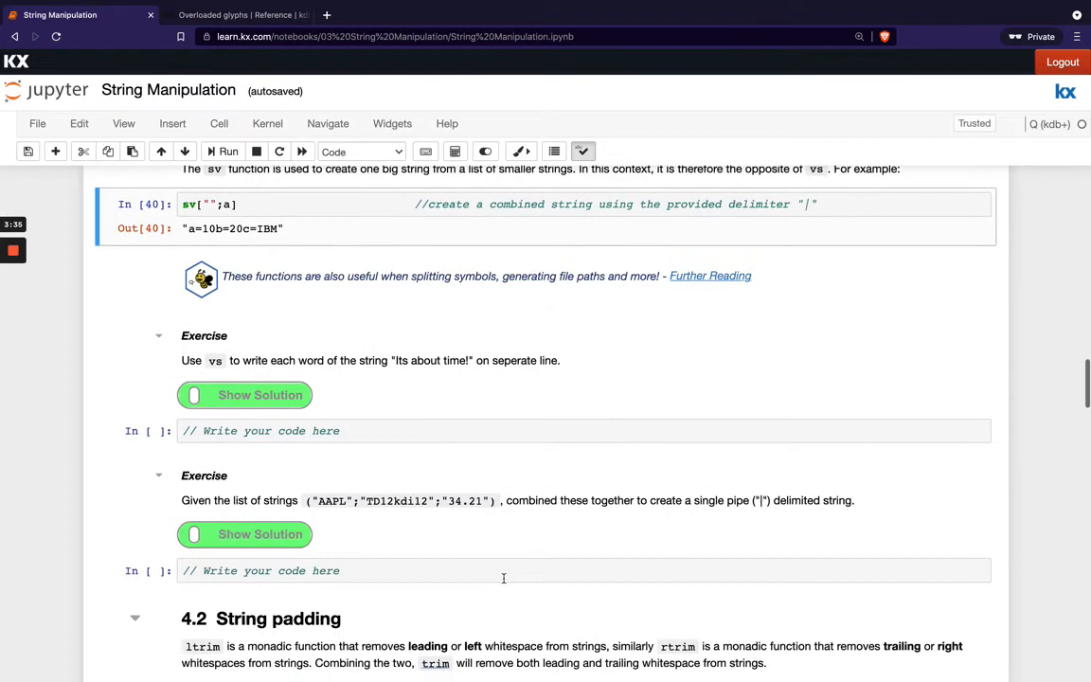
# Step: Run the trim cell on the abc strings, printing trimmed results and matches 0b, 0b, 1b
pyautogui.scroll(-3)
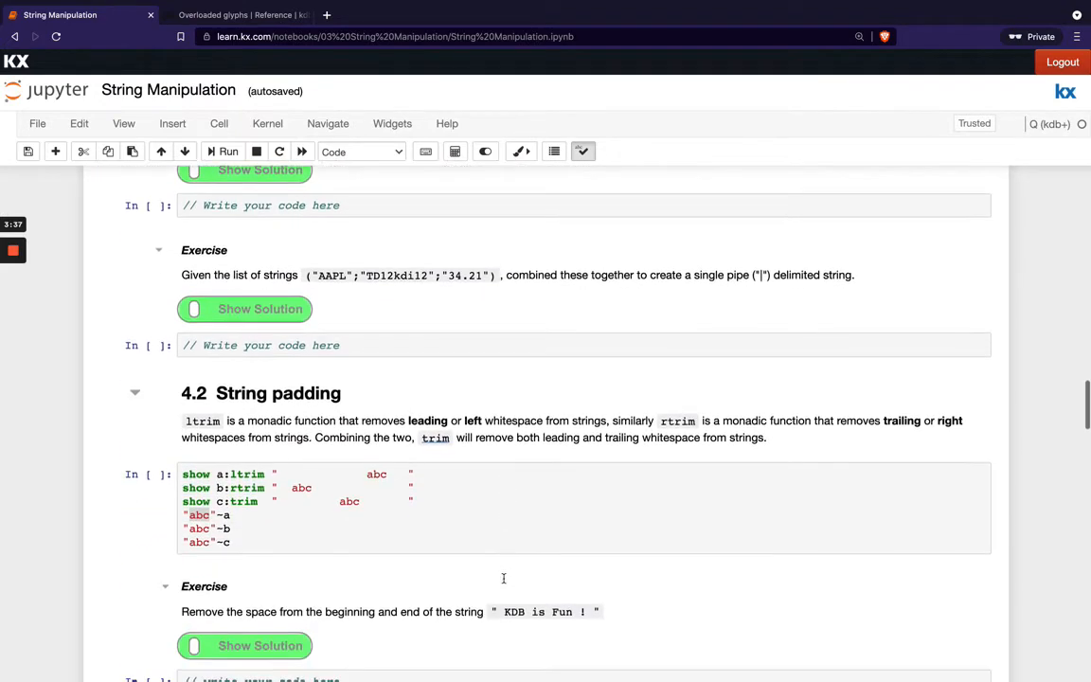
pyautogui.scroll(-3)
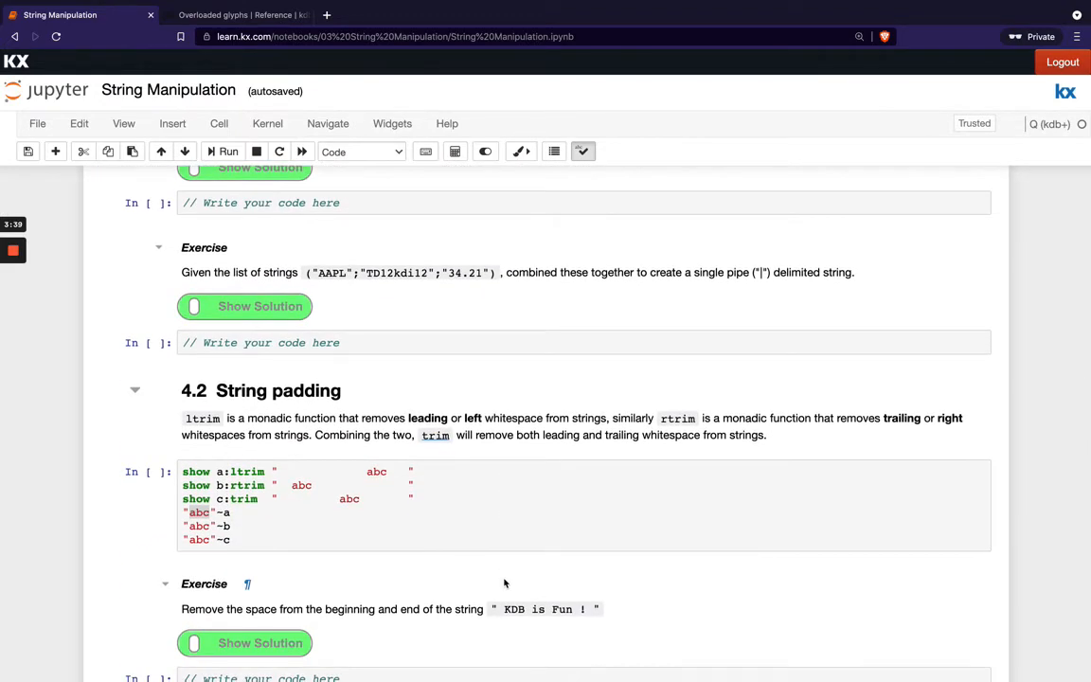
pyautogui.scroll(-3)
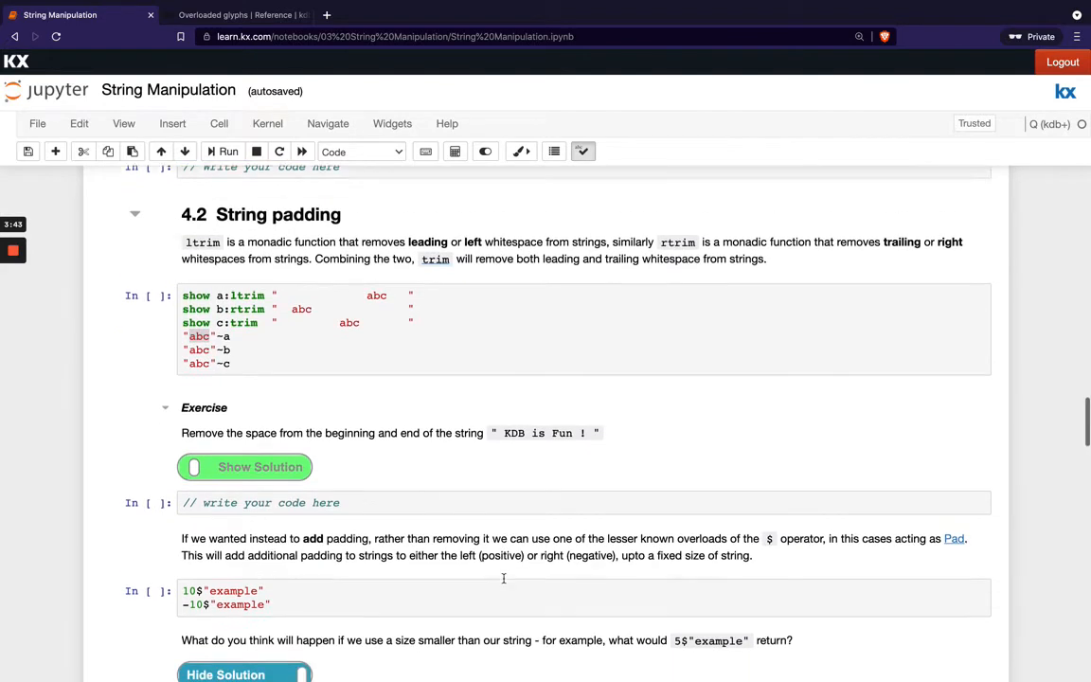
pyautogui.scroll(-3)
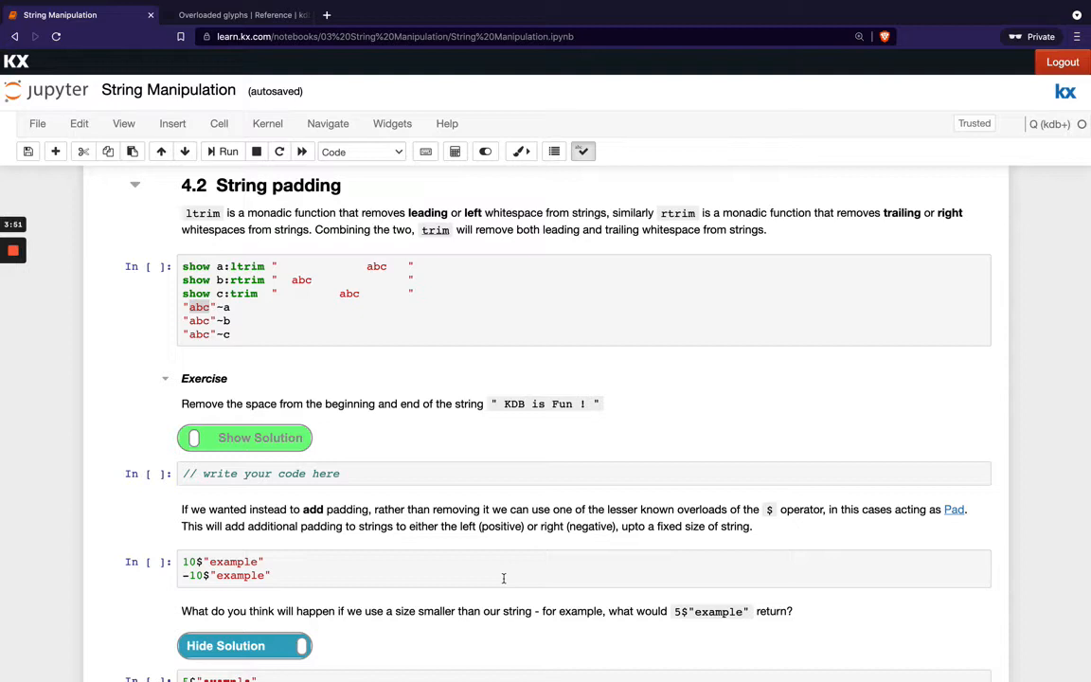
pyautogui.moveTo(445, 506)
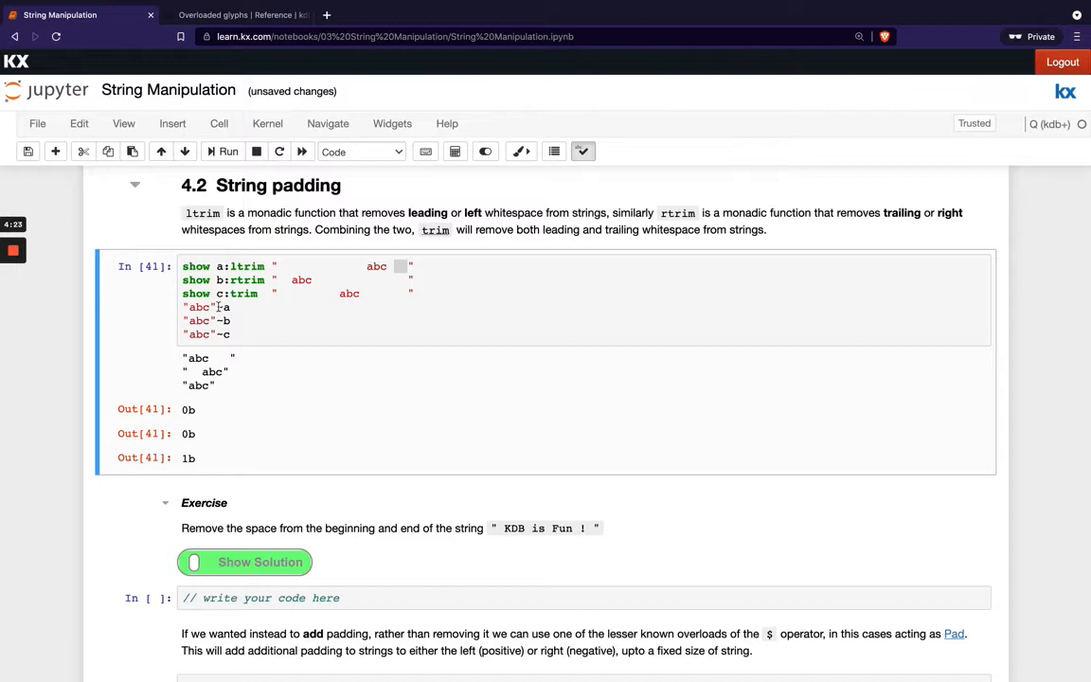
pyautogui.doubleClick(197, 307)
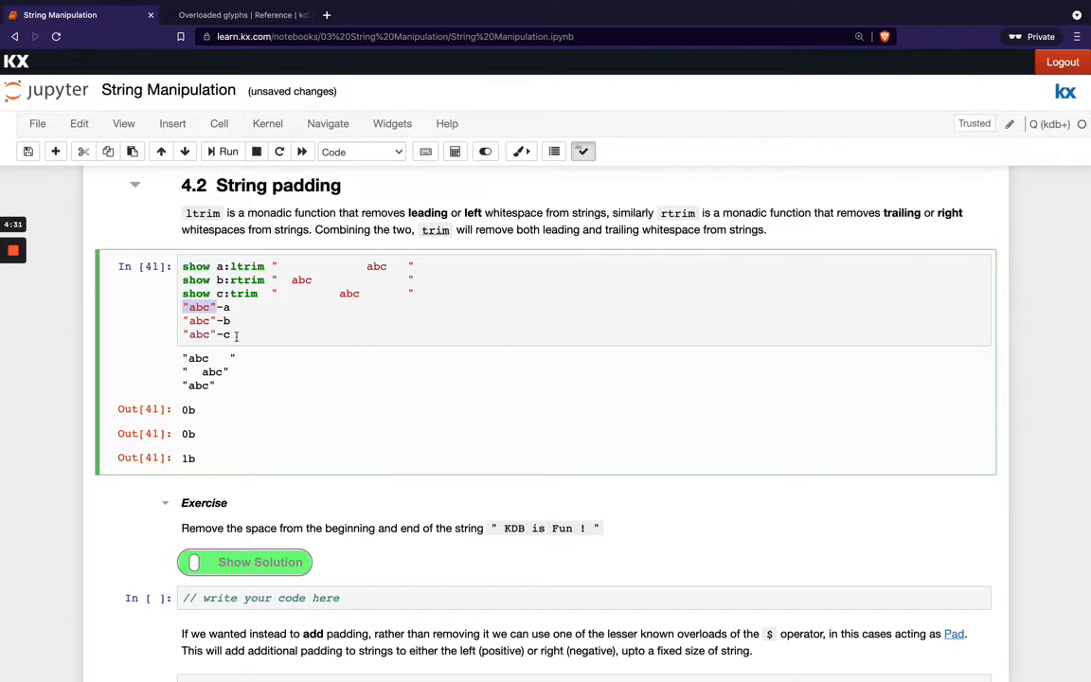
pyautogui.scroll(-3)
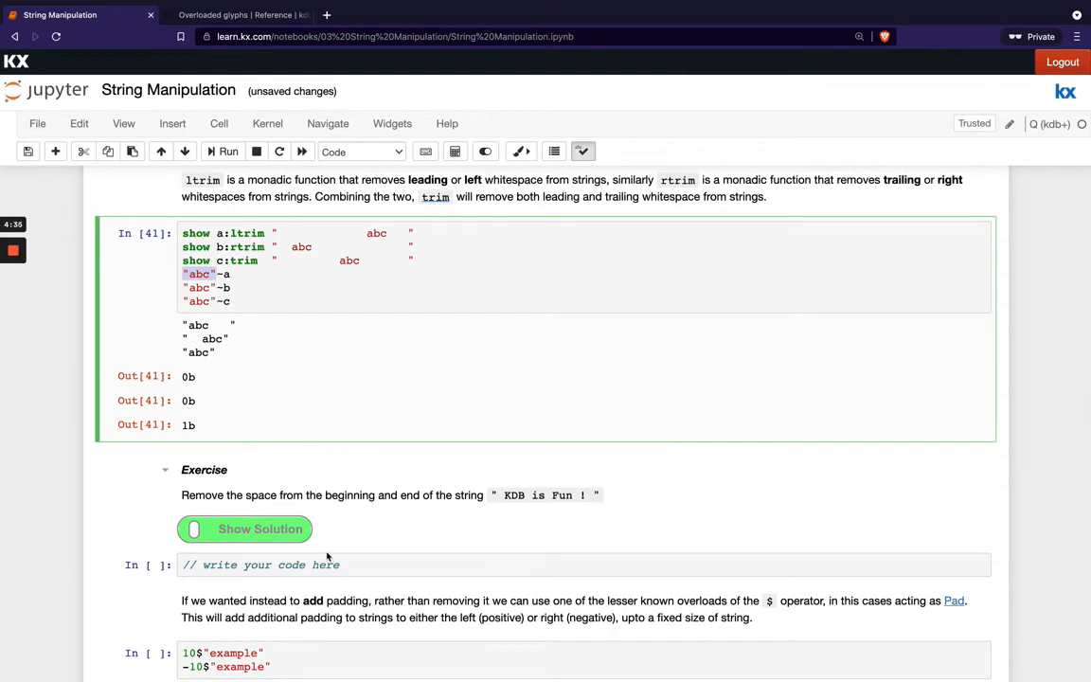
pyautogui.moveTo(382, 508)
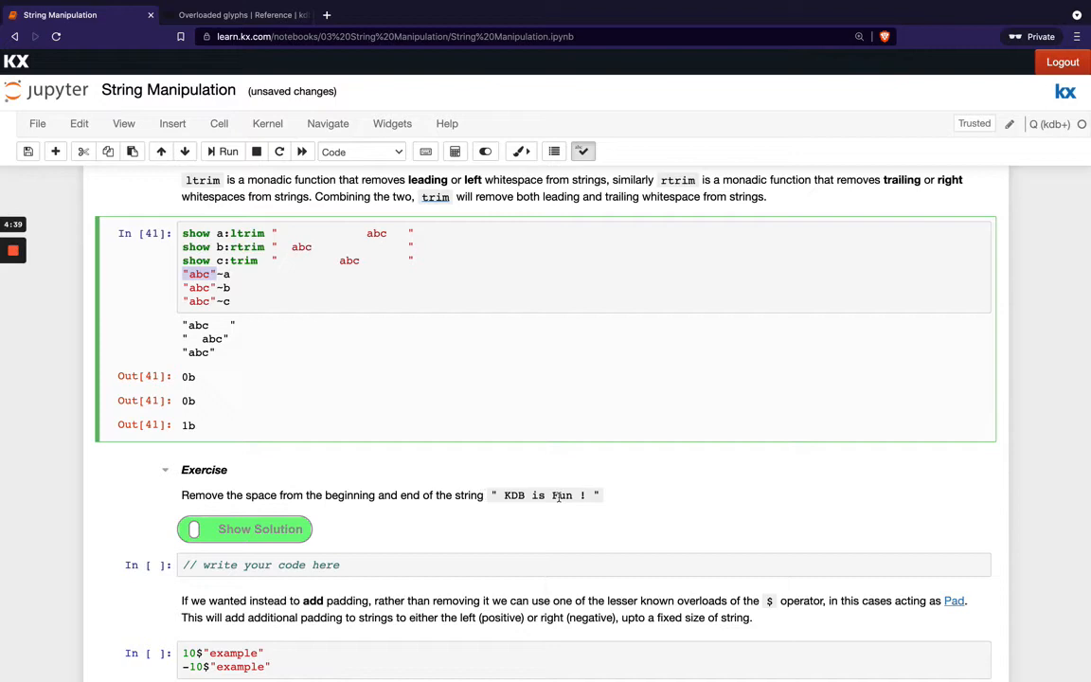
pyautogui.scroll(-3)
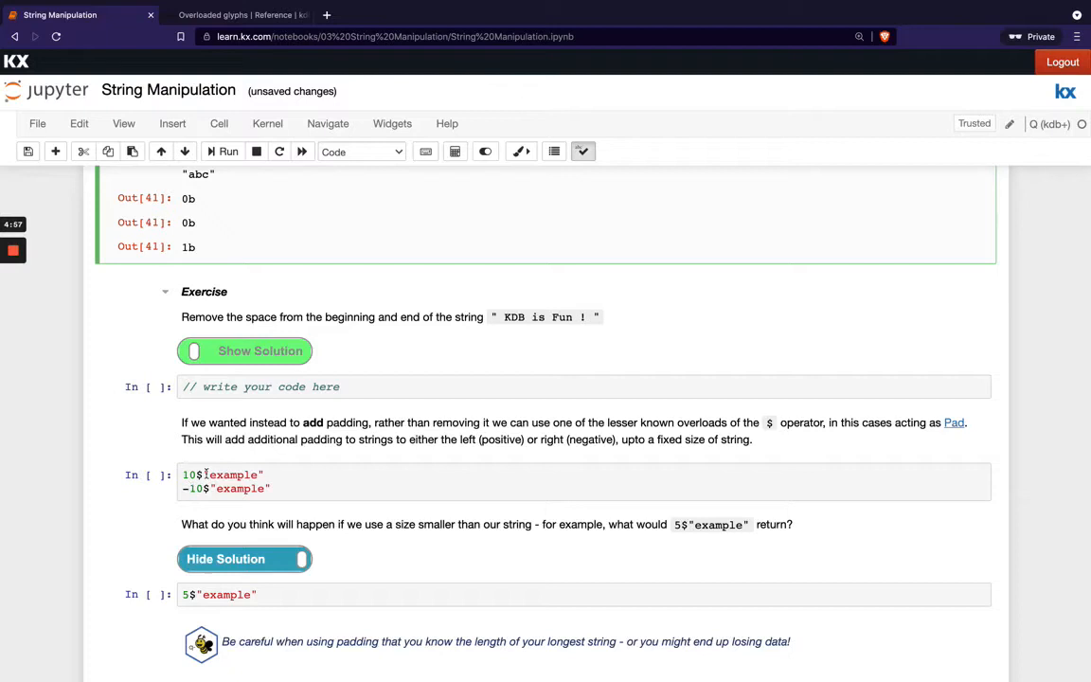
pyautogui.moveTo(231, 33)
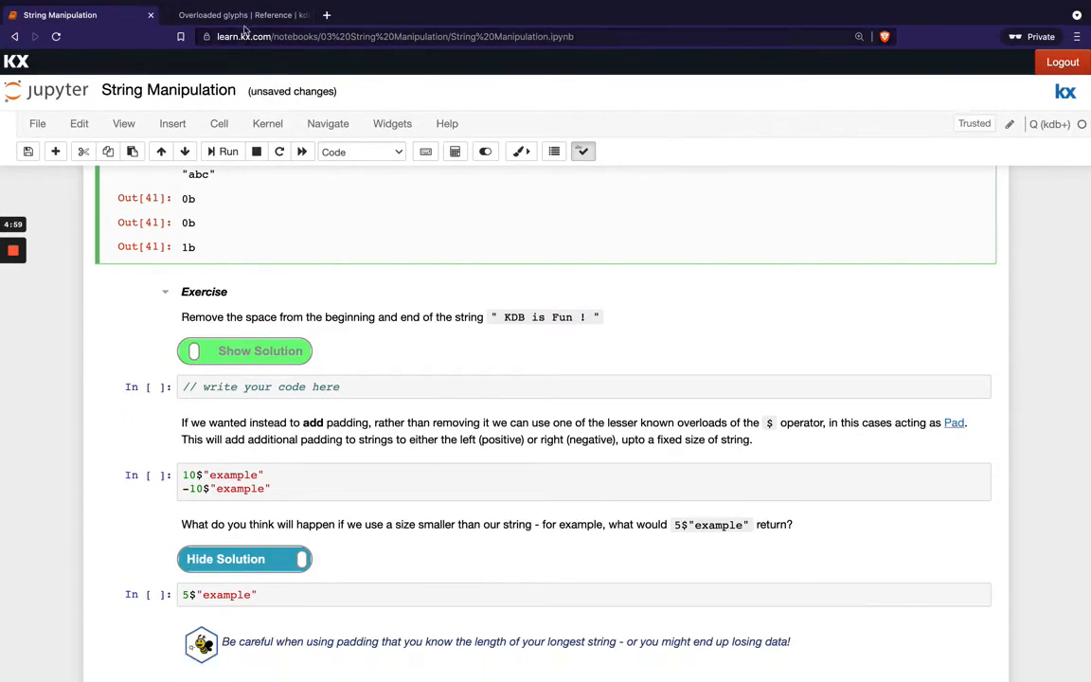
# Step: View the overloaded $ glyph reference with its Pad string row
pyautogui.click(231, 15)
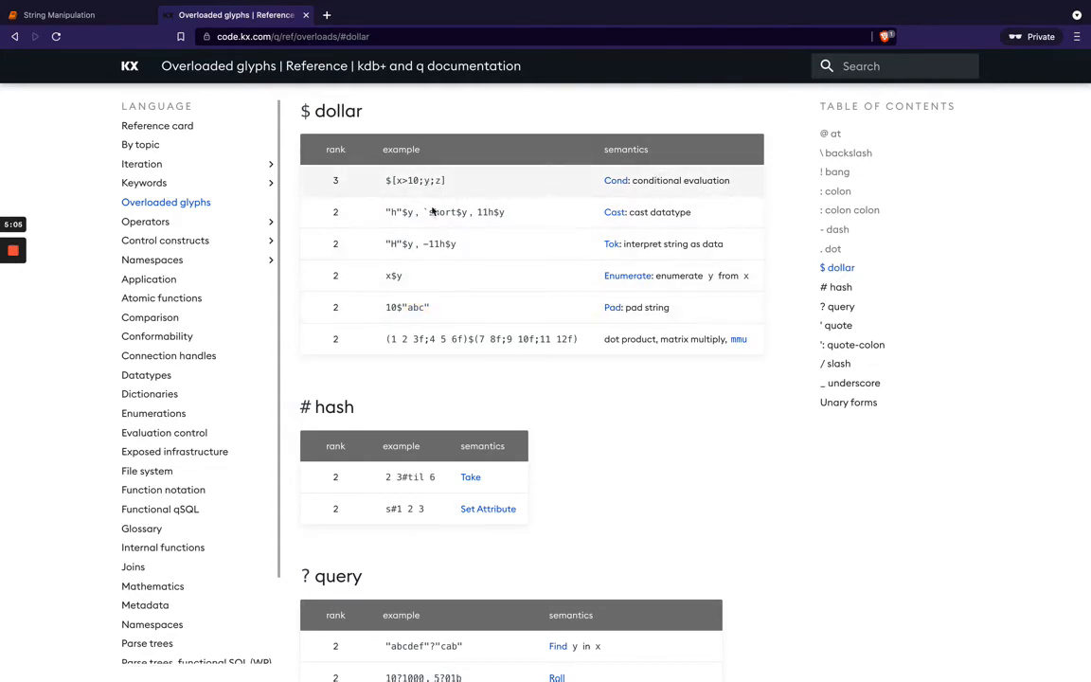
pyautogui.moveTo(438, 356)
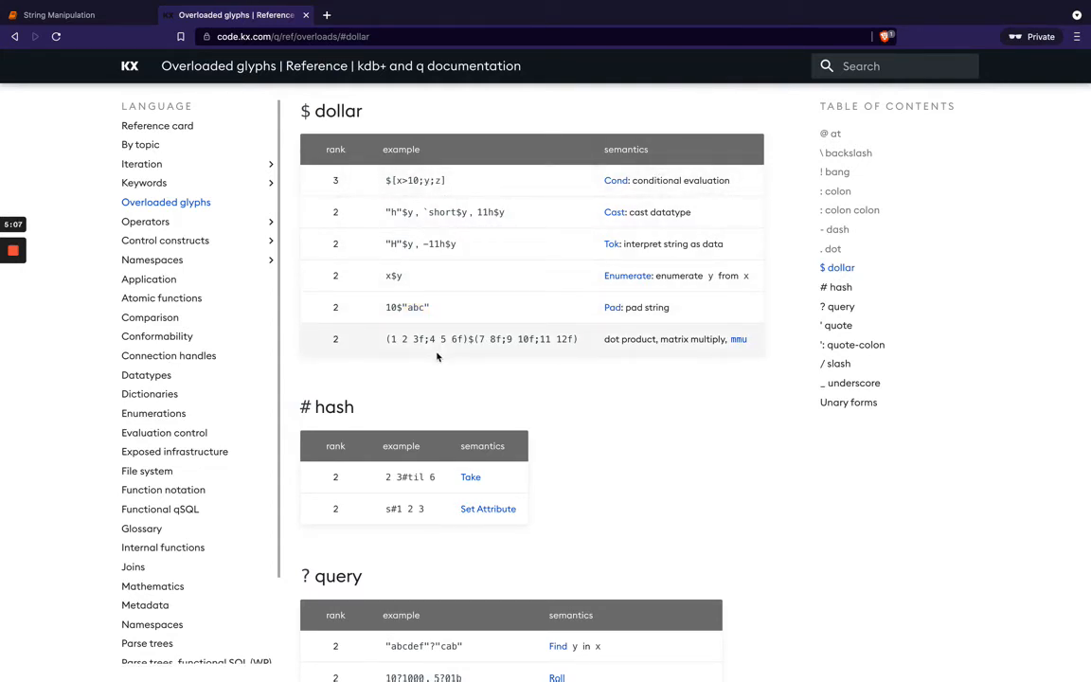
pyautogui.moveTo(584, 307)
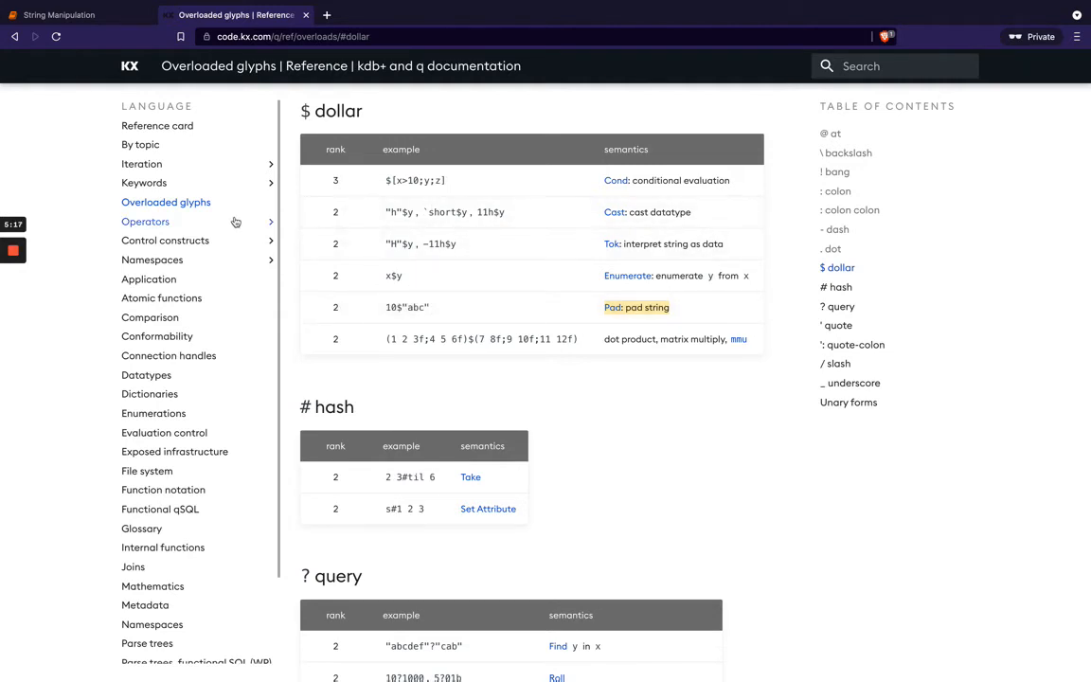
# Step: Run the padding cell and reveal the 5$"example" solution truncating to "examp"
pyautogui.click(72, 16)
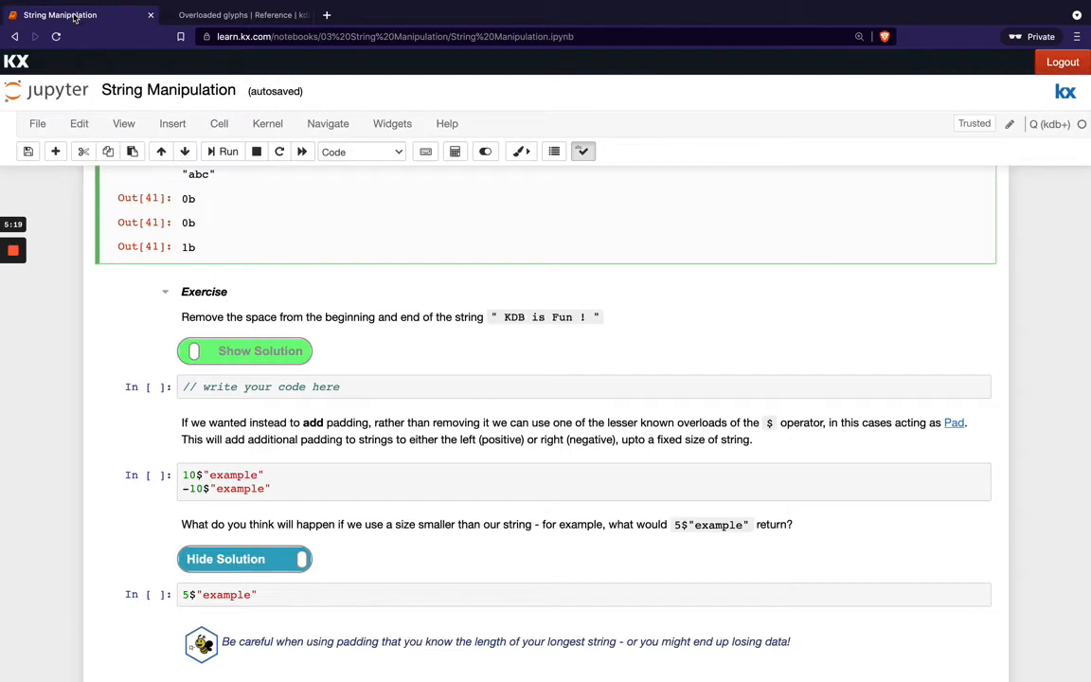
pyautogui.click(296, 473)
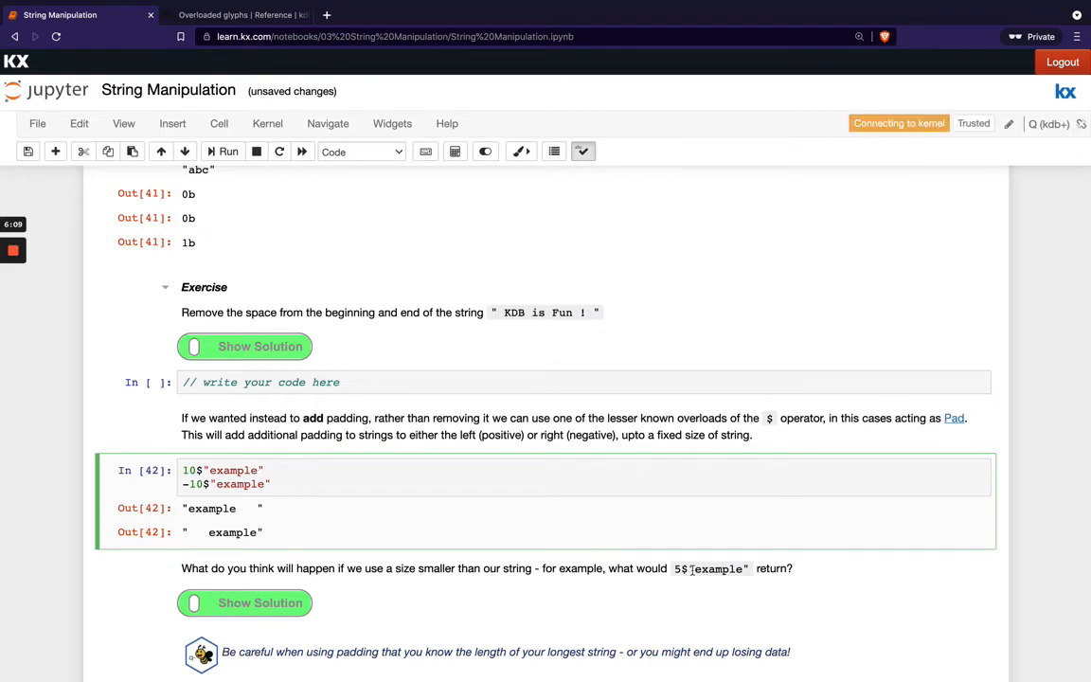
pyautogui.doubleClick(722, 568)
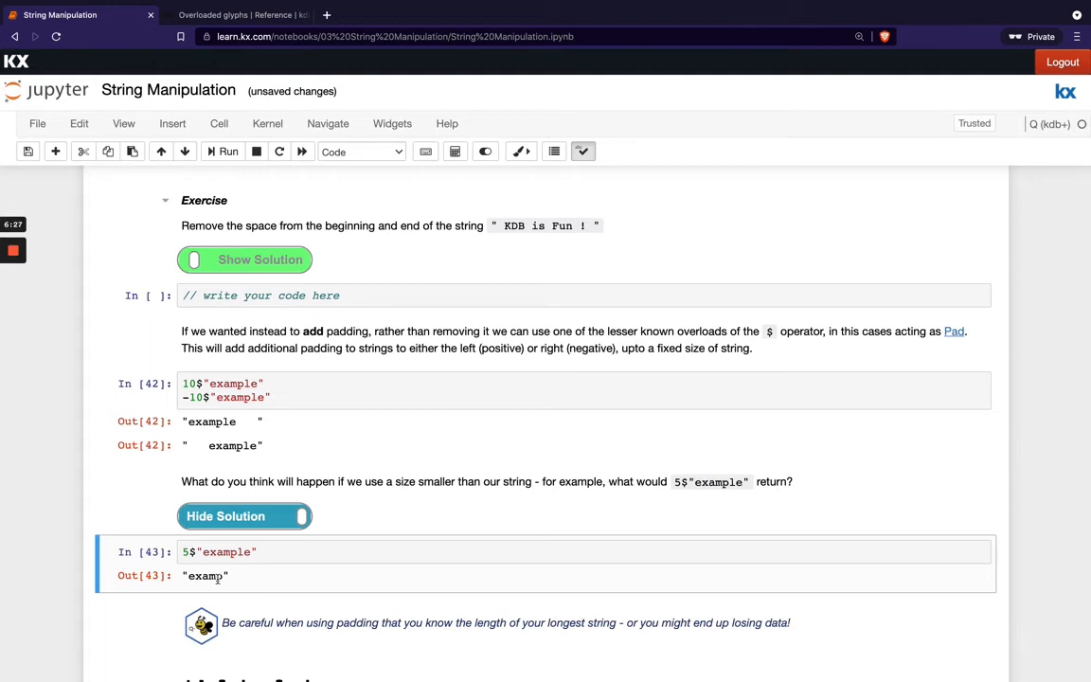
# Step: Run the String Casing cell comparing BIG and small, giving `small, 1b and 1b
pyautogui.scroll(-3)
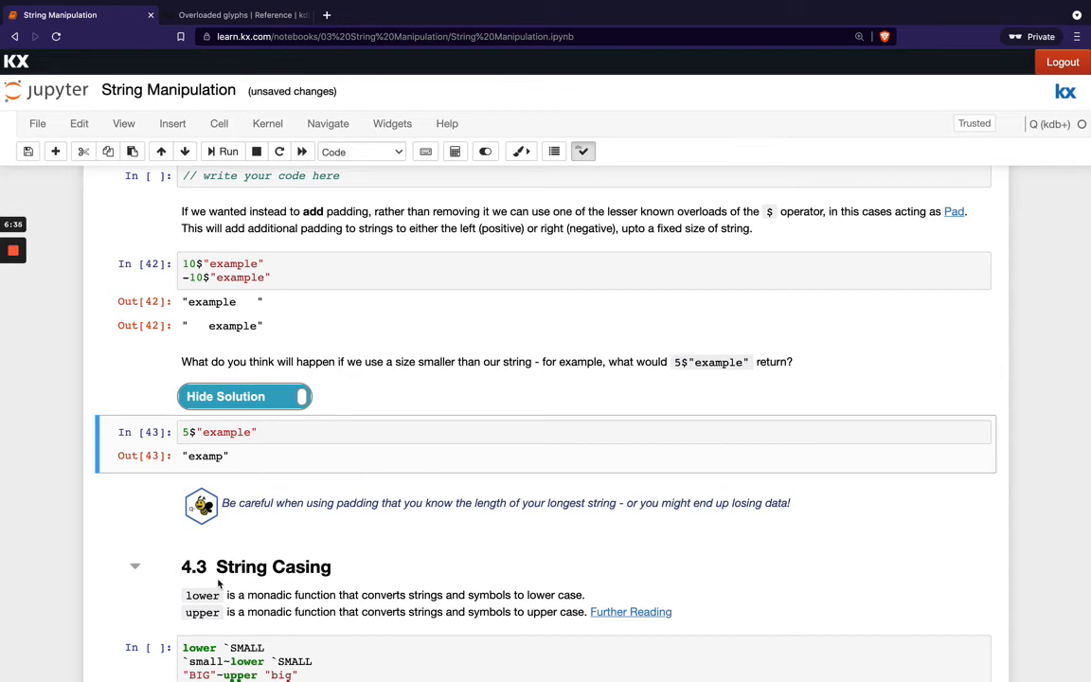
pyautogui.scroll(-3)
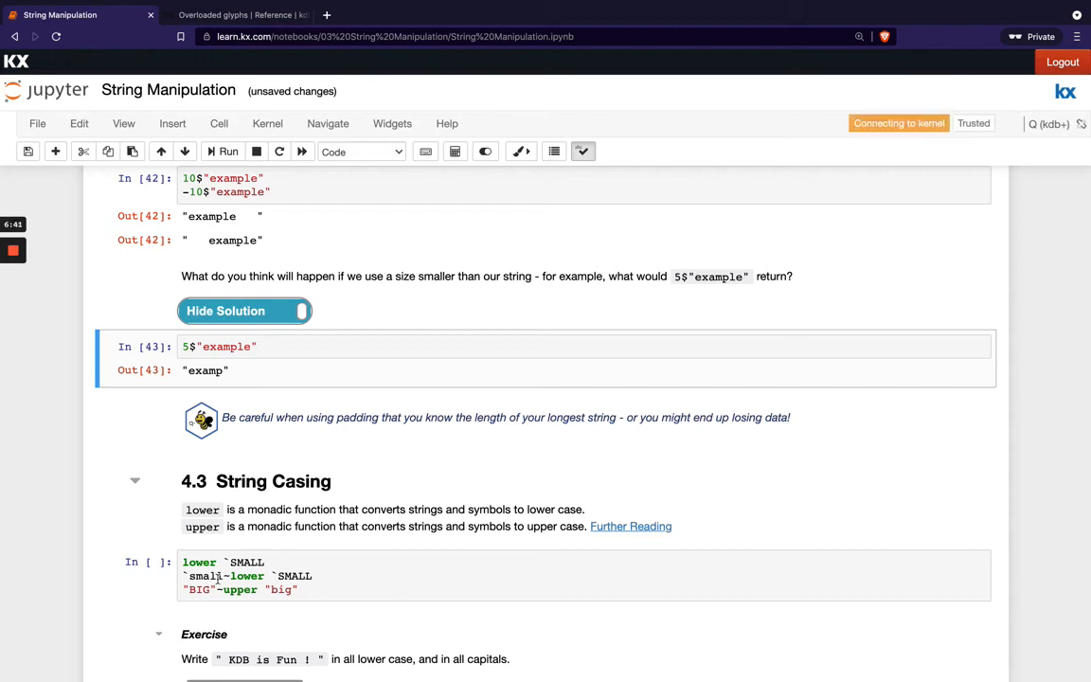
pyautogui.scroll(-3)
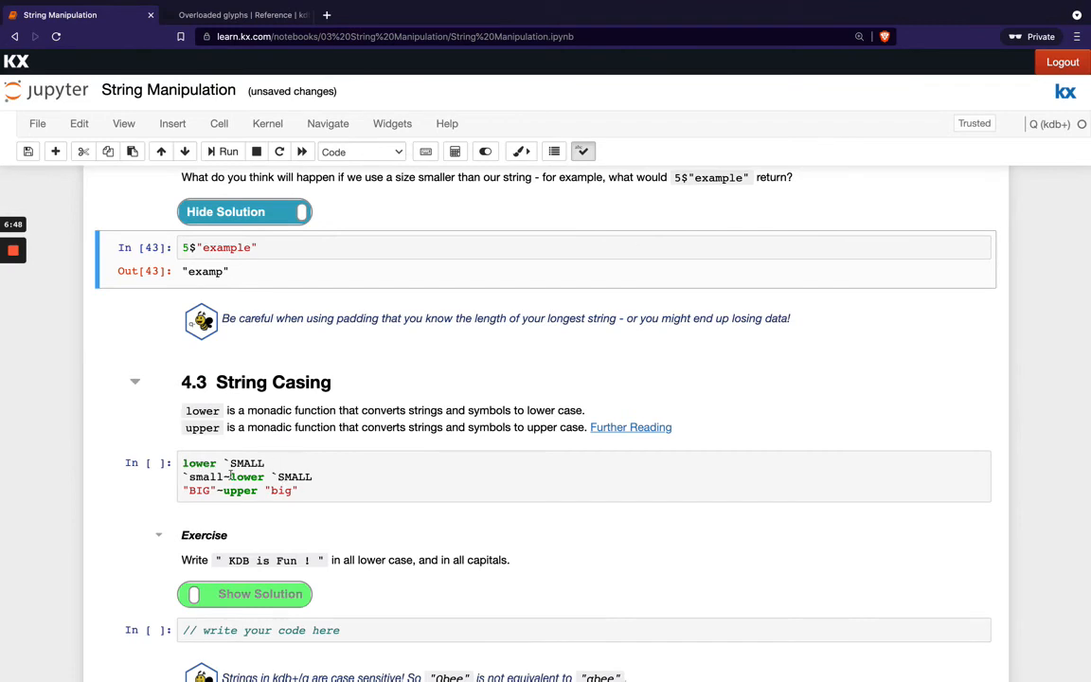
pyautogui.doubleClick(247, 462)
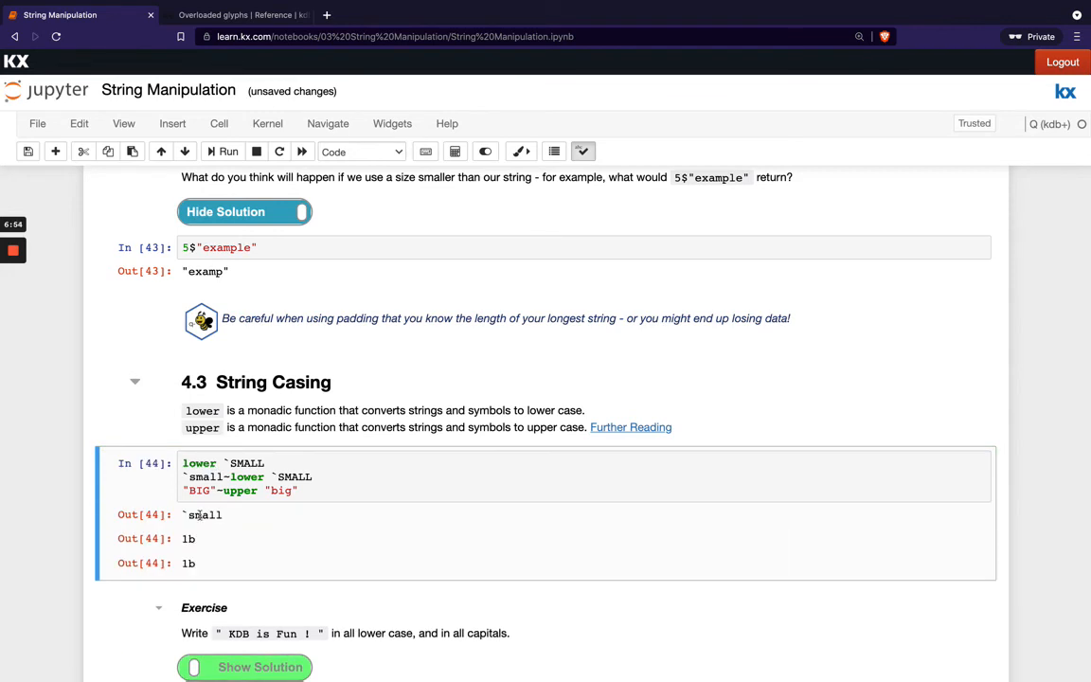
pyautogui.doubleClick(205, 516)
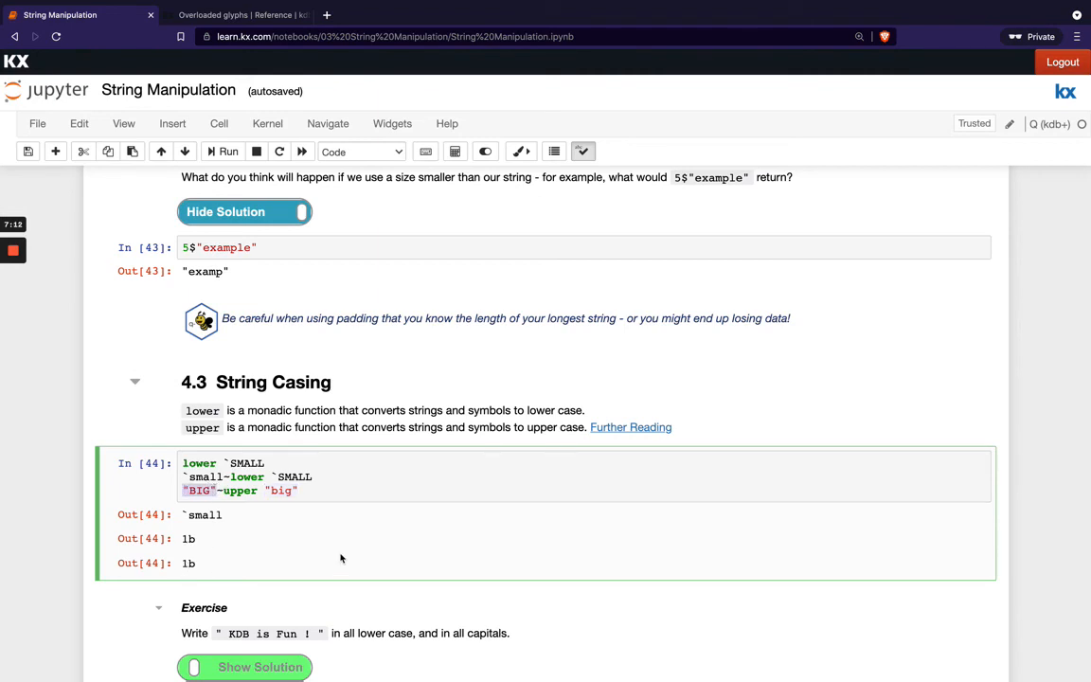
pyautogui.moveTo(638, 429)
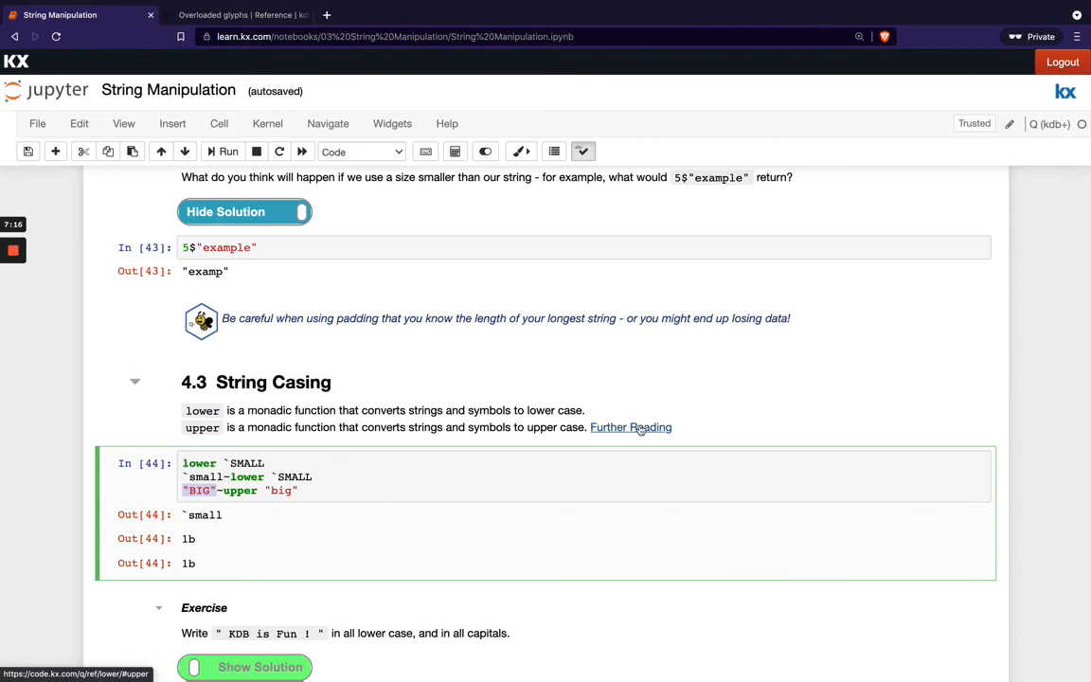
# Step: Add an empty code cell under the " KDB is Fun : " casing exercise
pyautogui.scroll(-3)
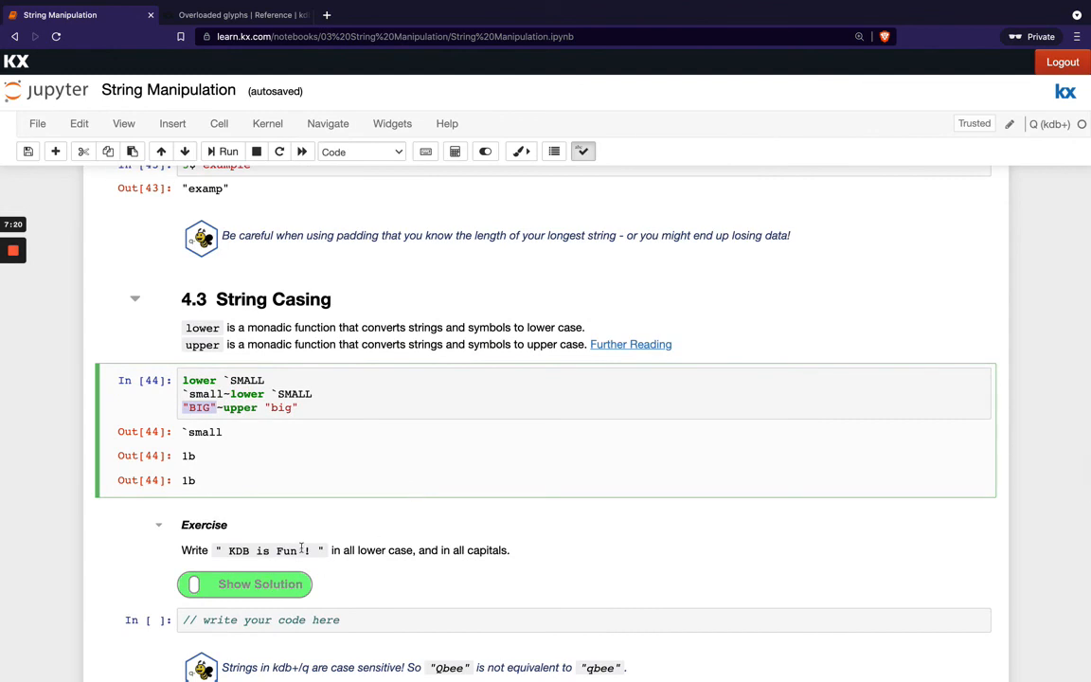
pyautogui.moveTo(455, 553)
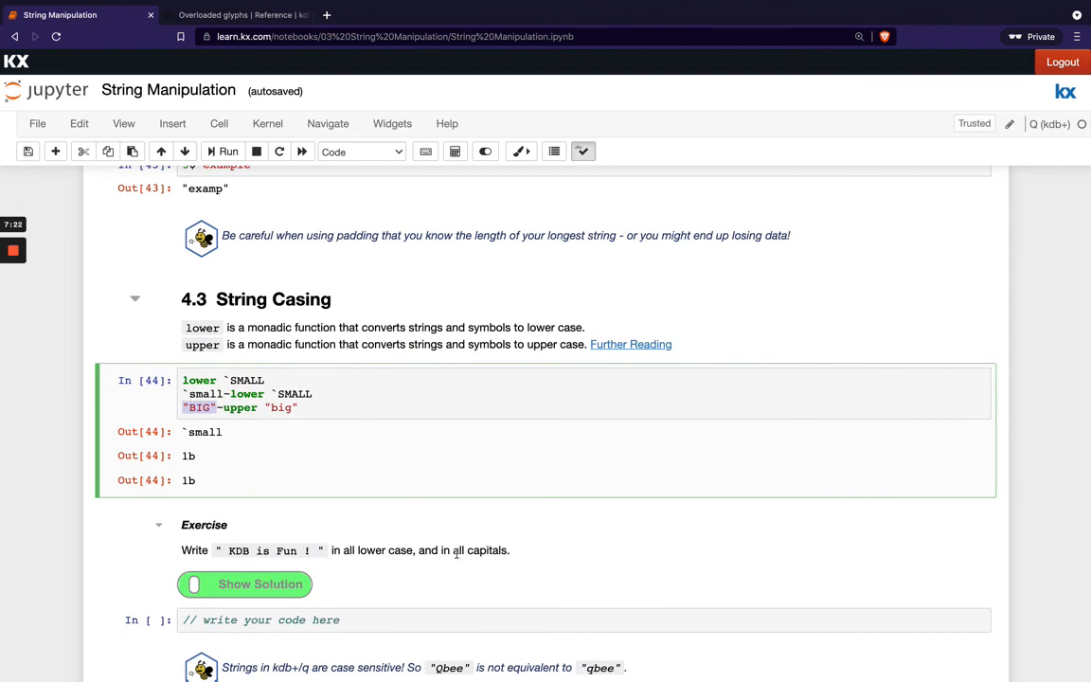
pyautogui.scroll(-3)
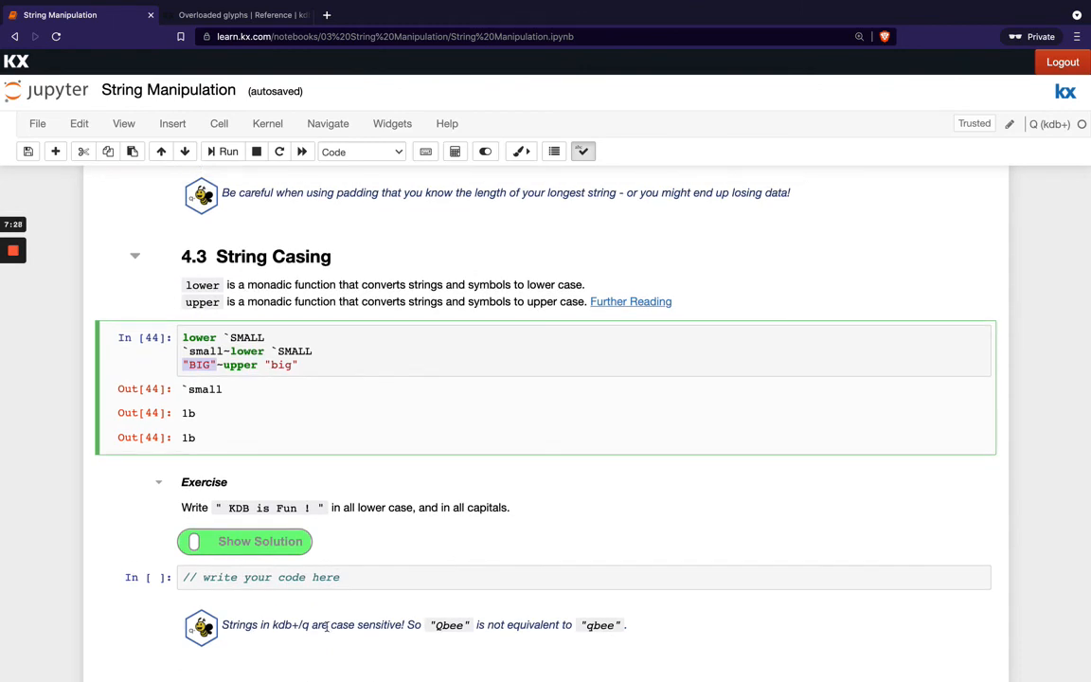
pyautogui.moveTo(584, 645)
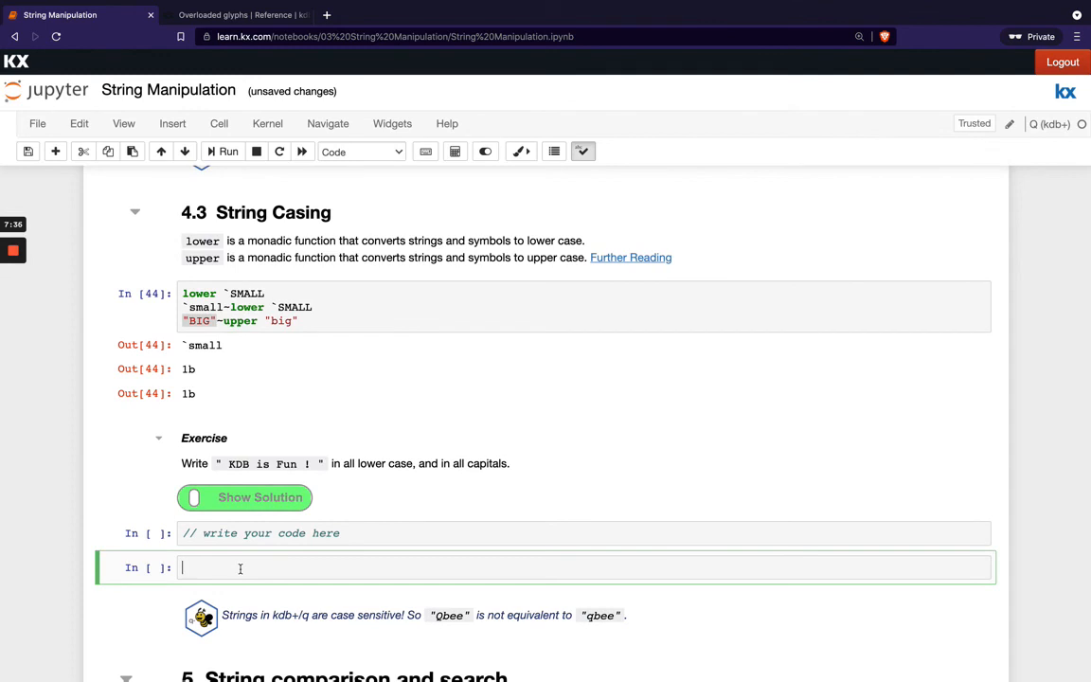
# Step: Enter the comparison "Qbee"~"qbee" in the new cell
pyautogui.write('"Qbew"')
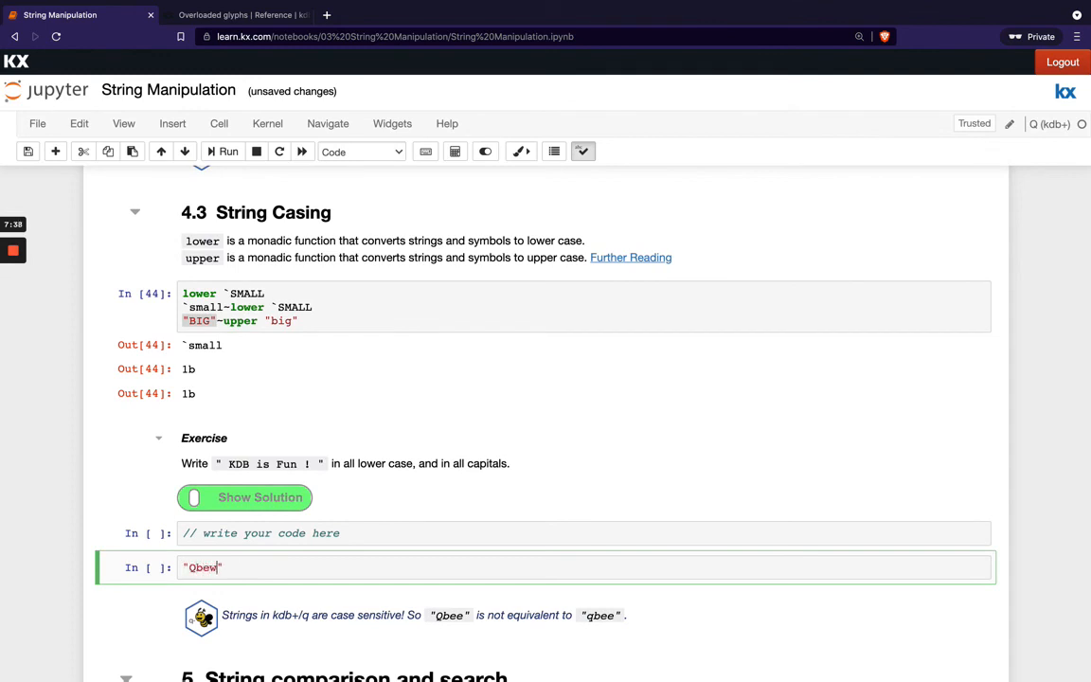
pyautogui.write('e')
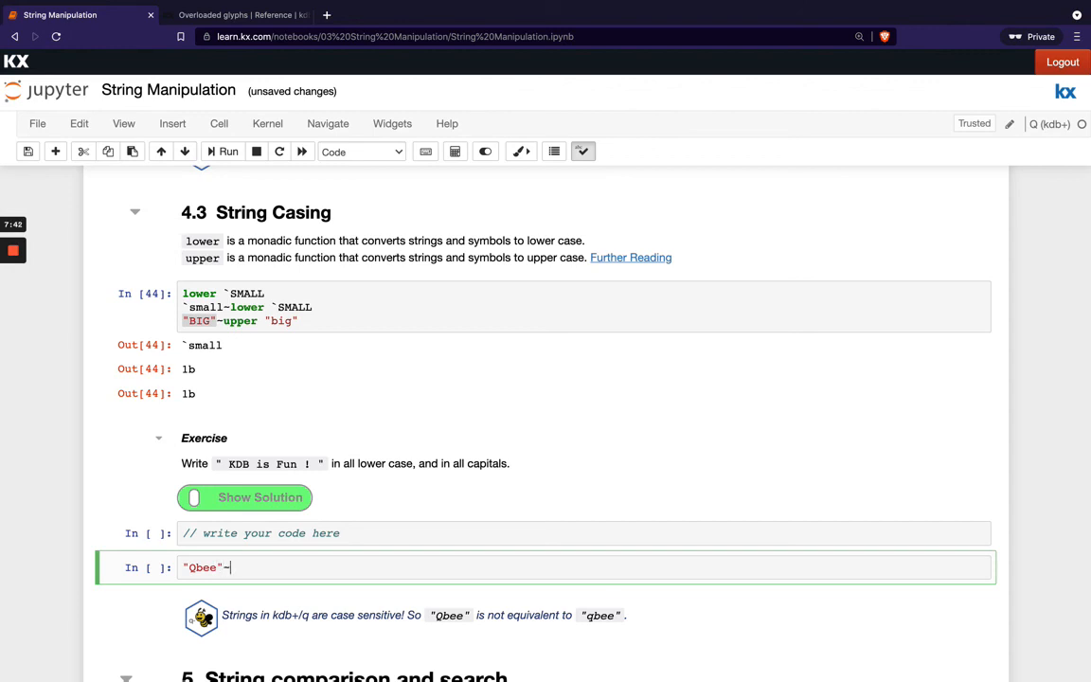
pyautogui.write('"qbee"')
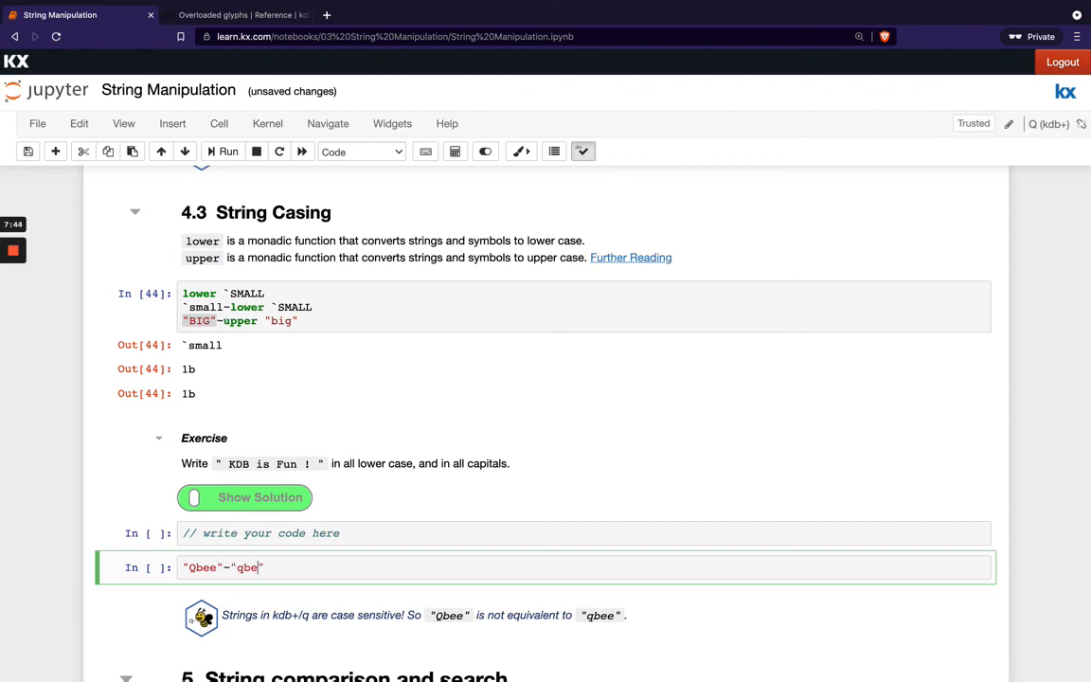